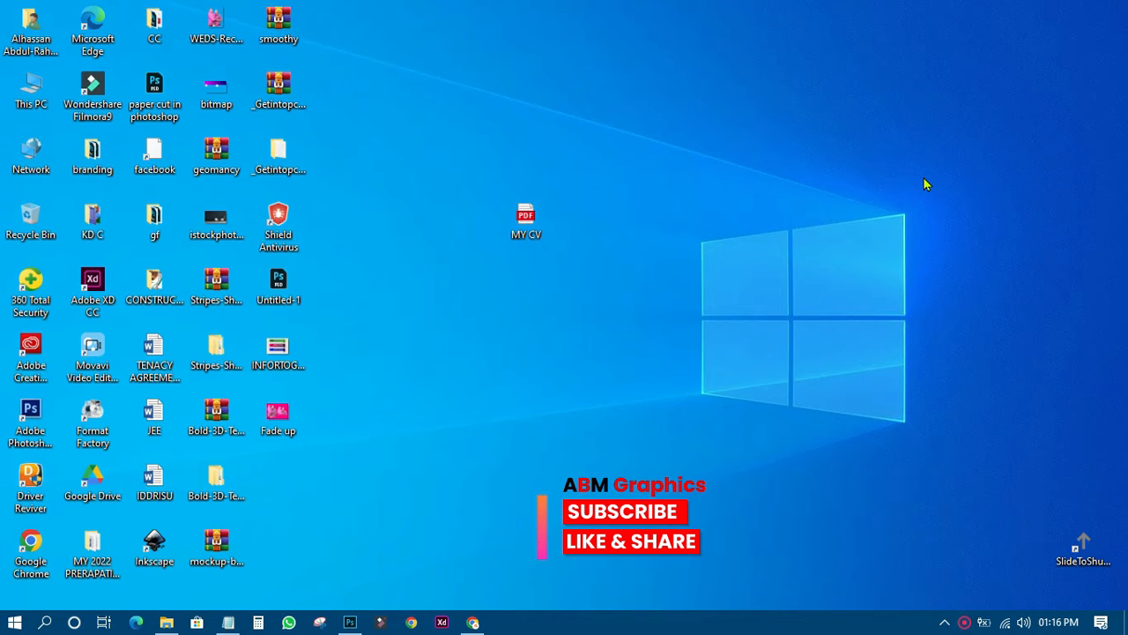
pyautogui.moveTo(423, 386)
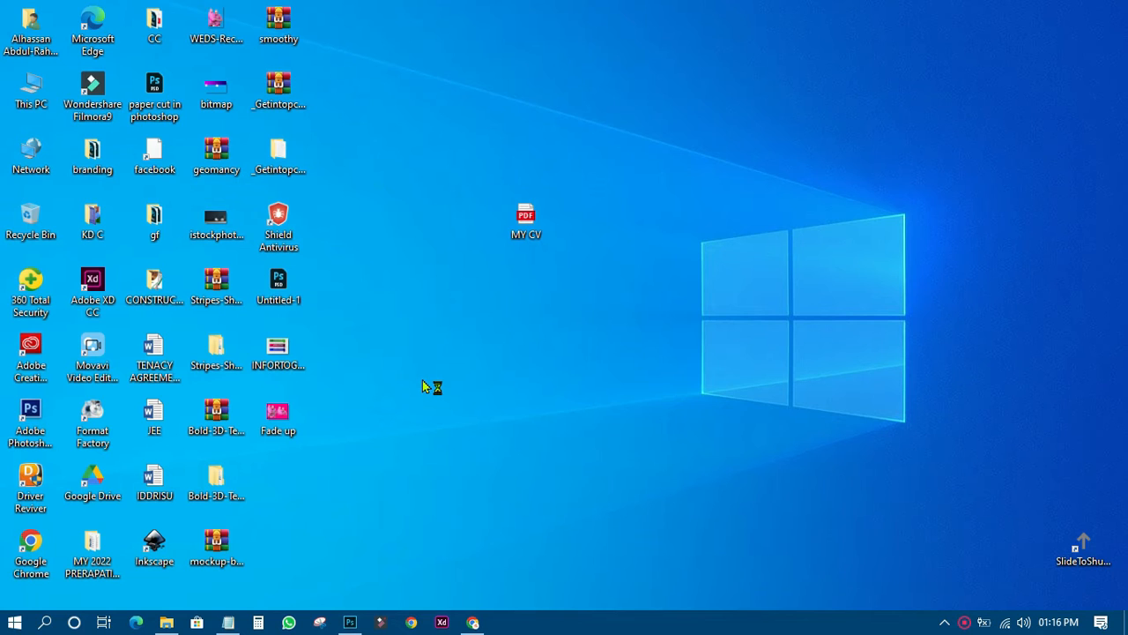
pyautogui.moveTo(424, 386)
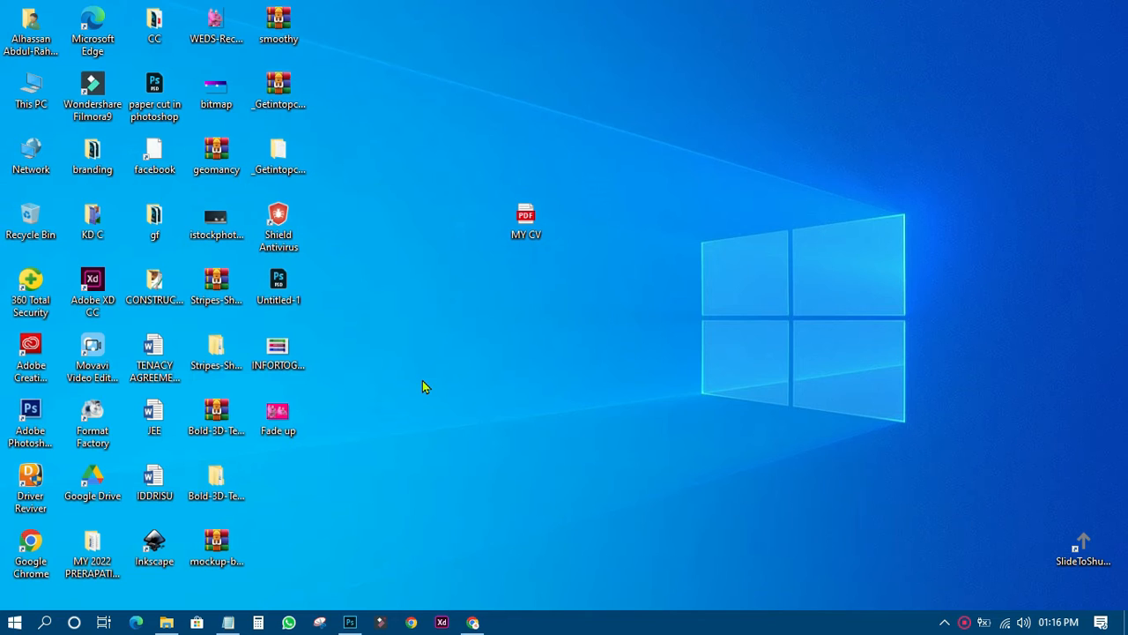
pyautogui.moveTo(372, 557)
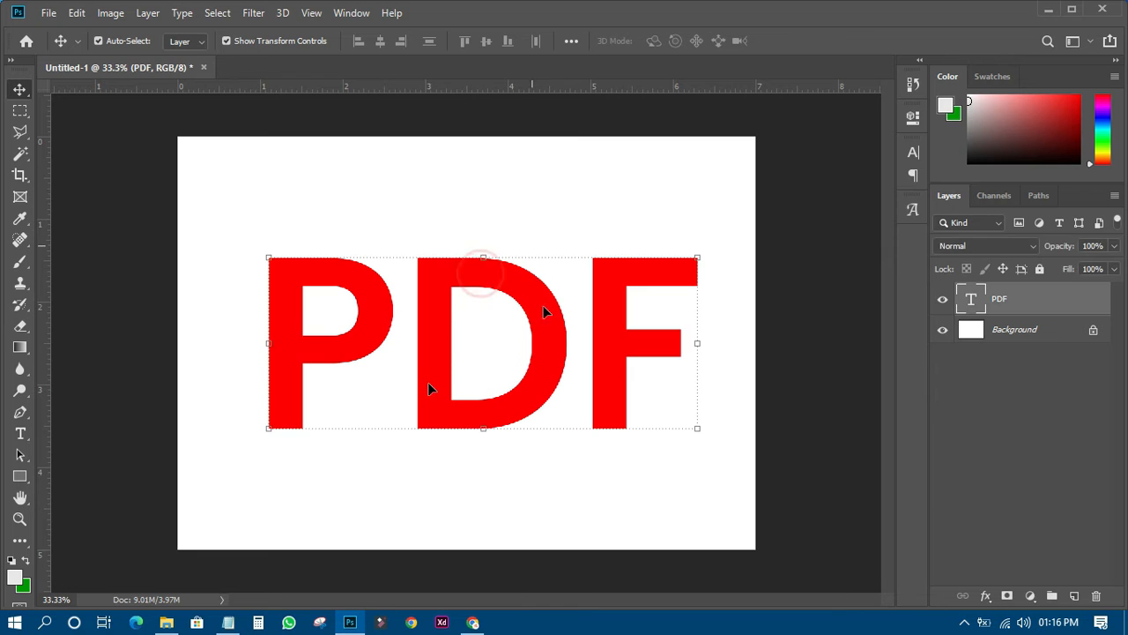
pyautogui.moveTo(109, 122)
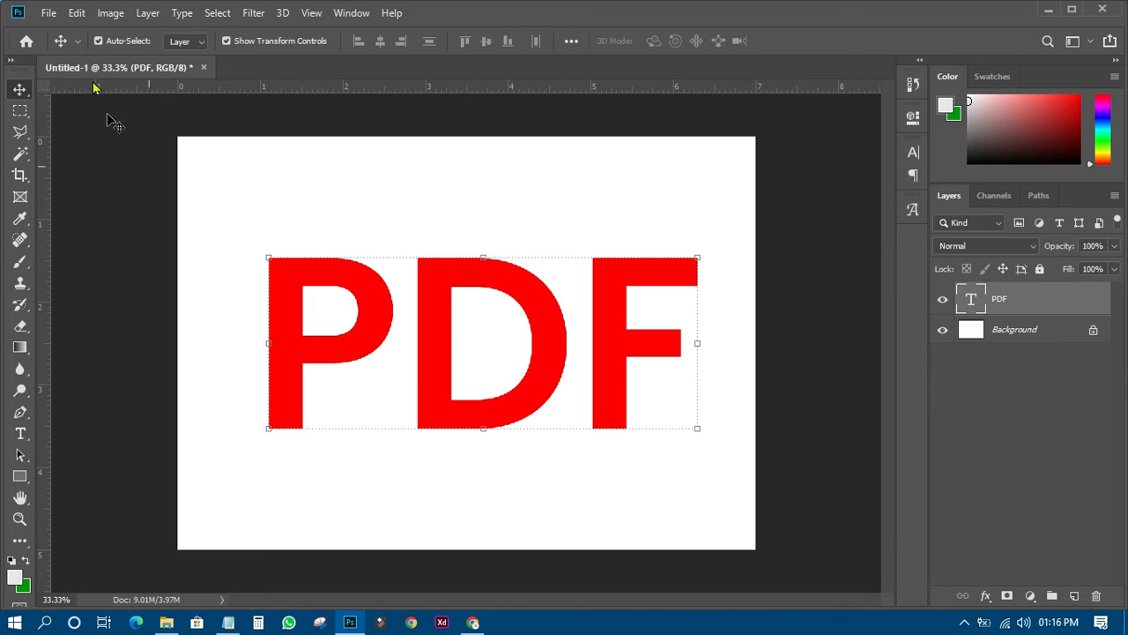
pyautogui.moveTo(58, 31)
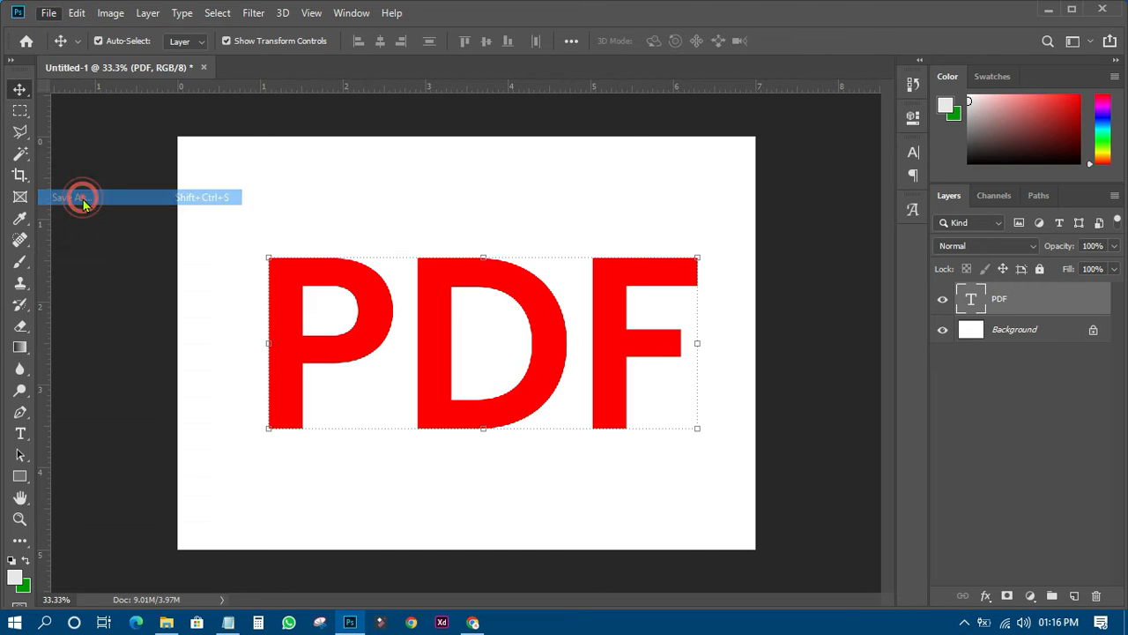
# Look at Photoshop PDF in the Save dialog's format list, then close the dialog
pyautogui.click(75, 196)
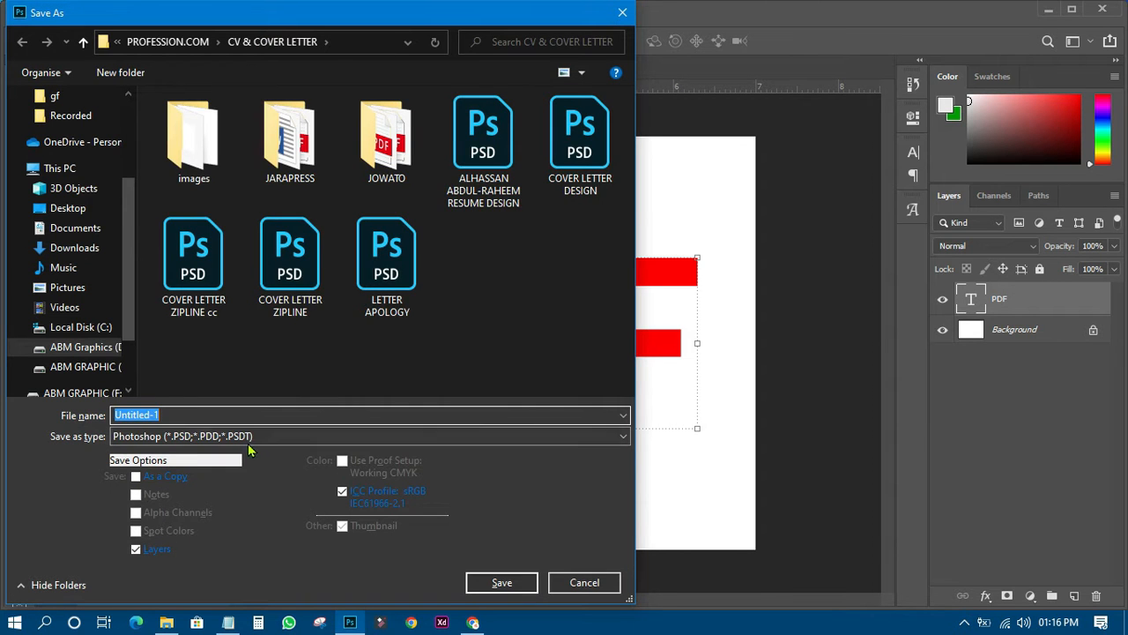
pyautogui.click(622, 435)
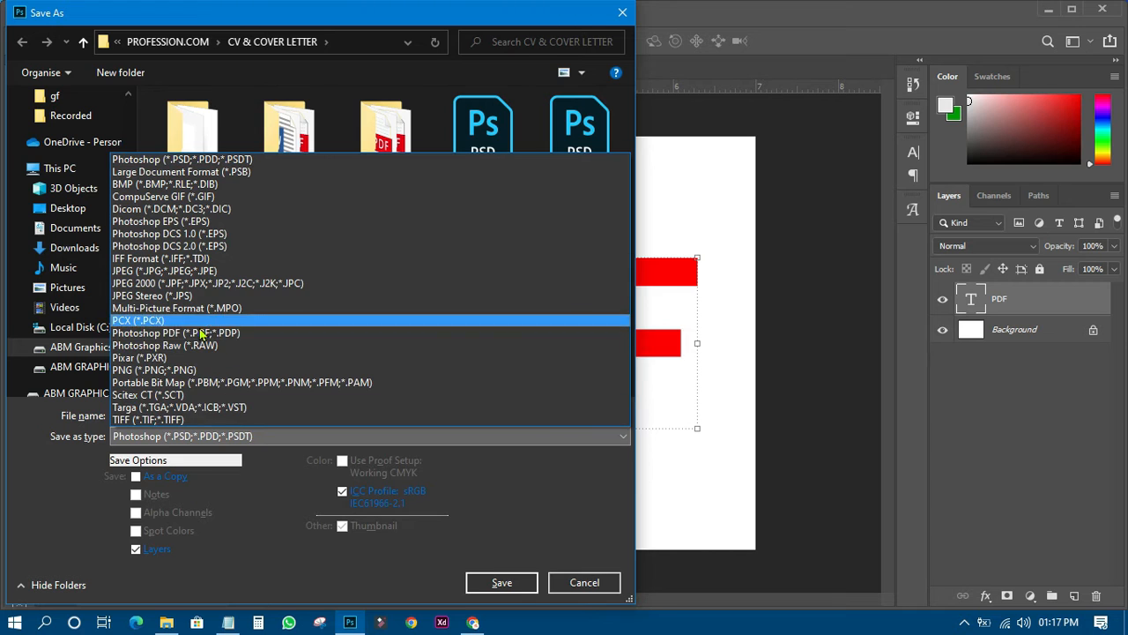
pyautogui.click(176, 332)
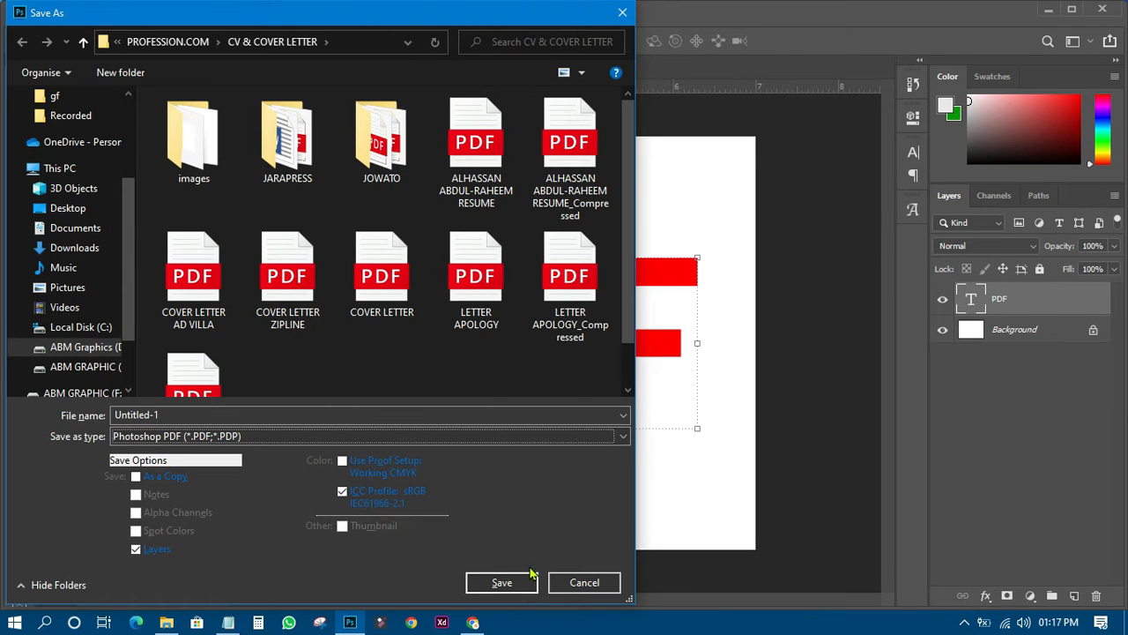
pyautogui.click(500, 582)
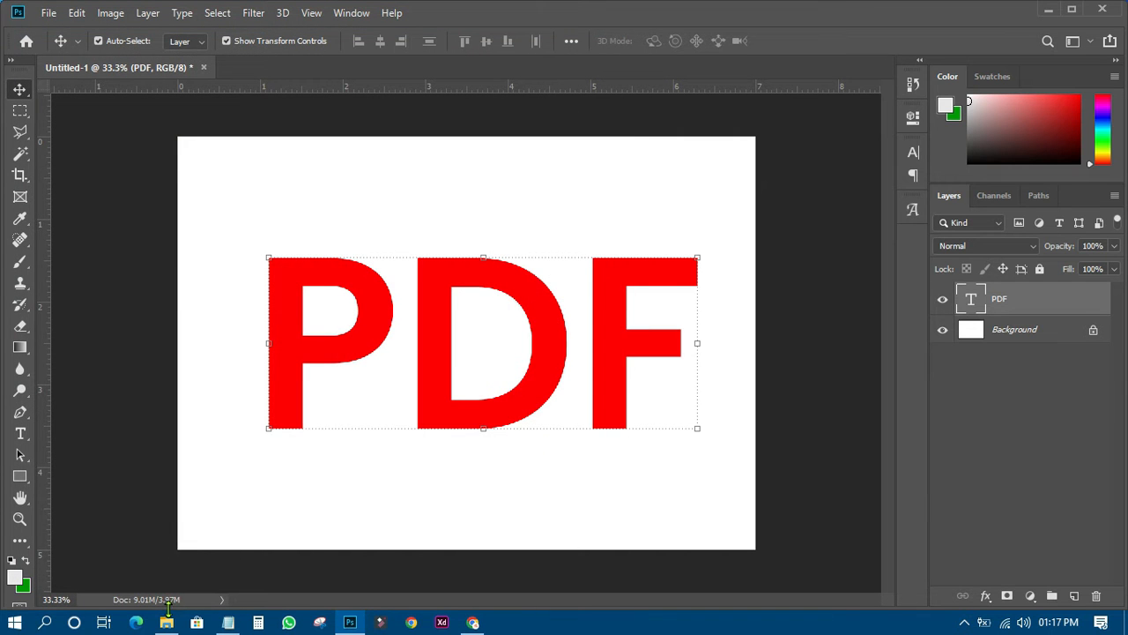
# Browse the CV & COVER LETTER folder in File Explorer and select the JPEG image
pyautogui.click(166, 622)
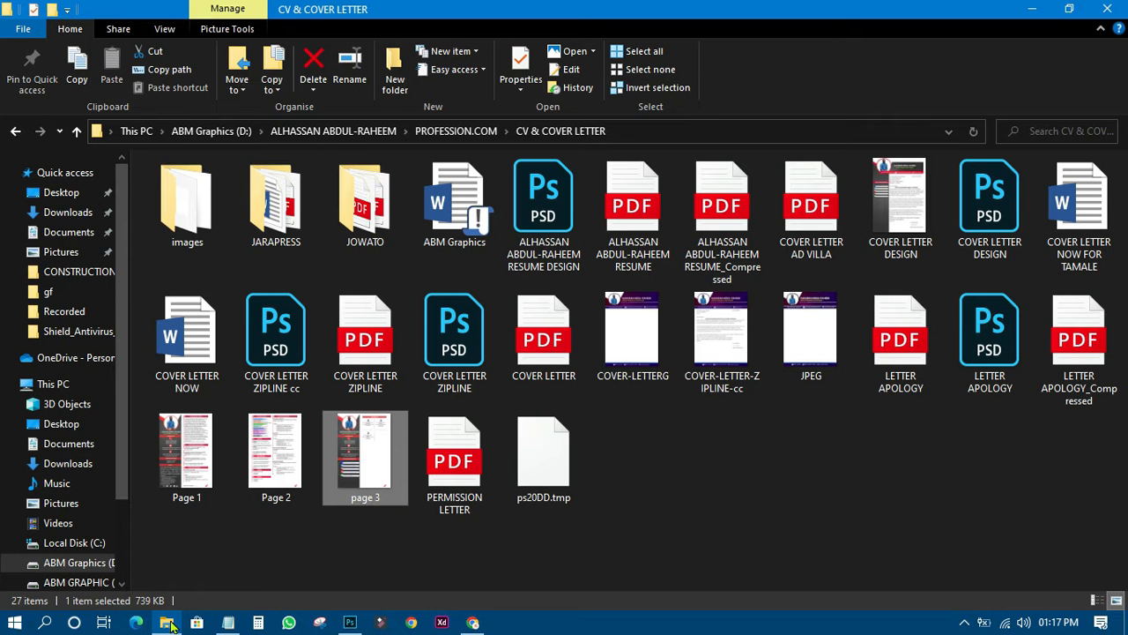
pyautogui.click(810, 331)
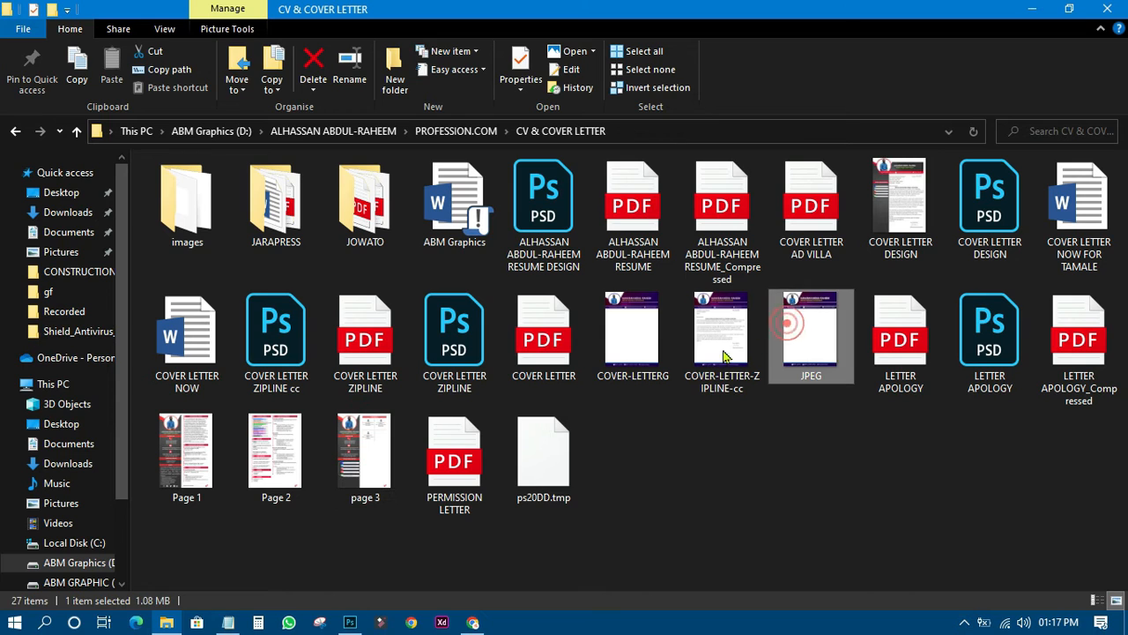
pyautogui.click(632, 335)
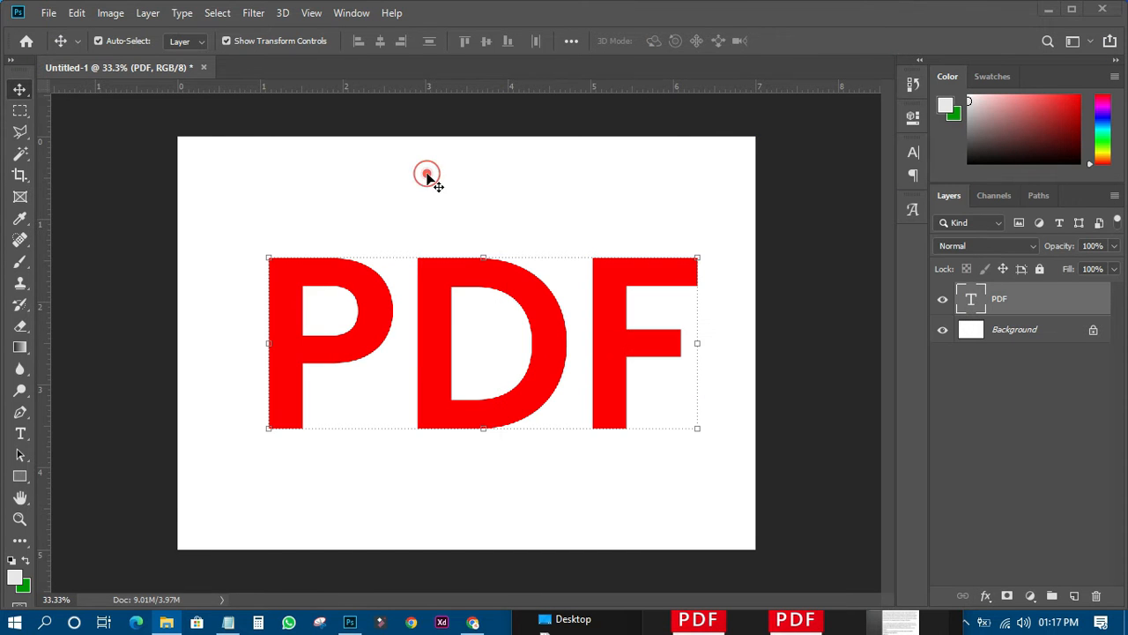
pyautogui.click(48, 12)
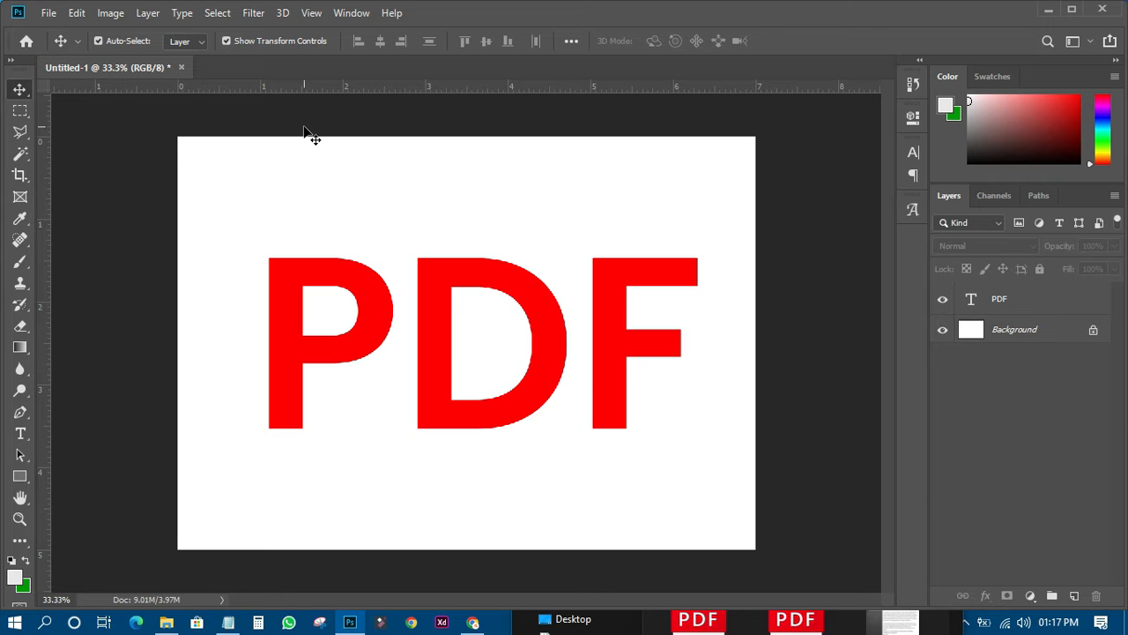
pyautogui.moveTo(214, 112)
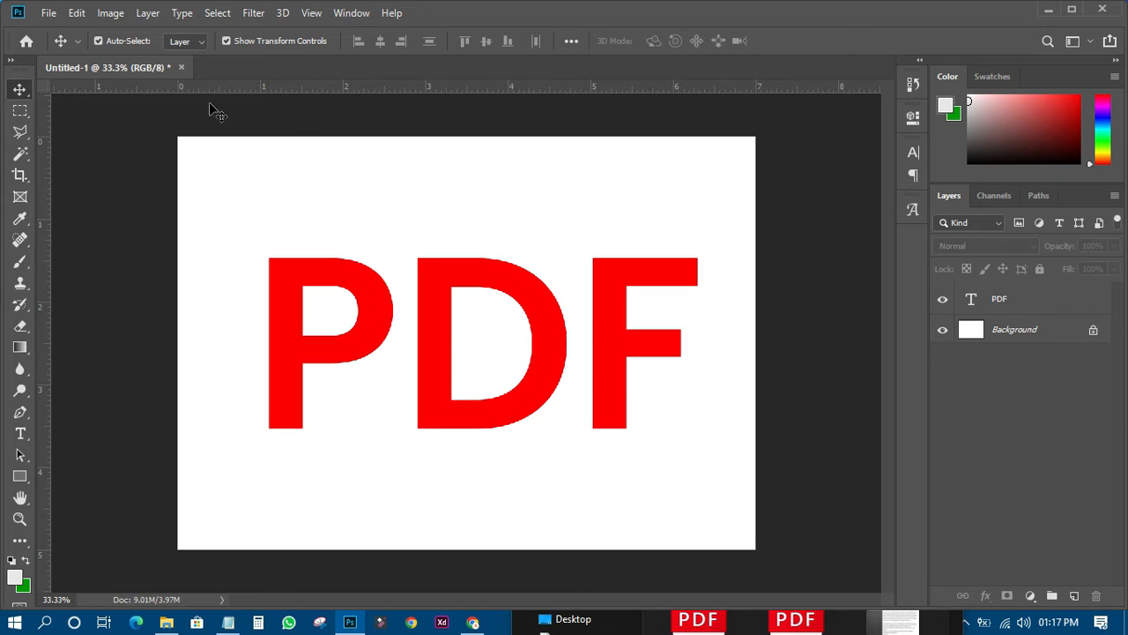
# Open File > Automate > PDF Presentation
pyautogui.click(47, 12)
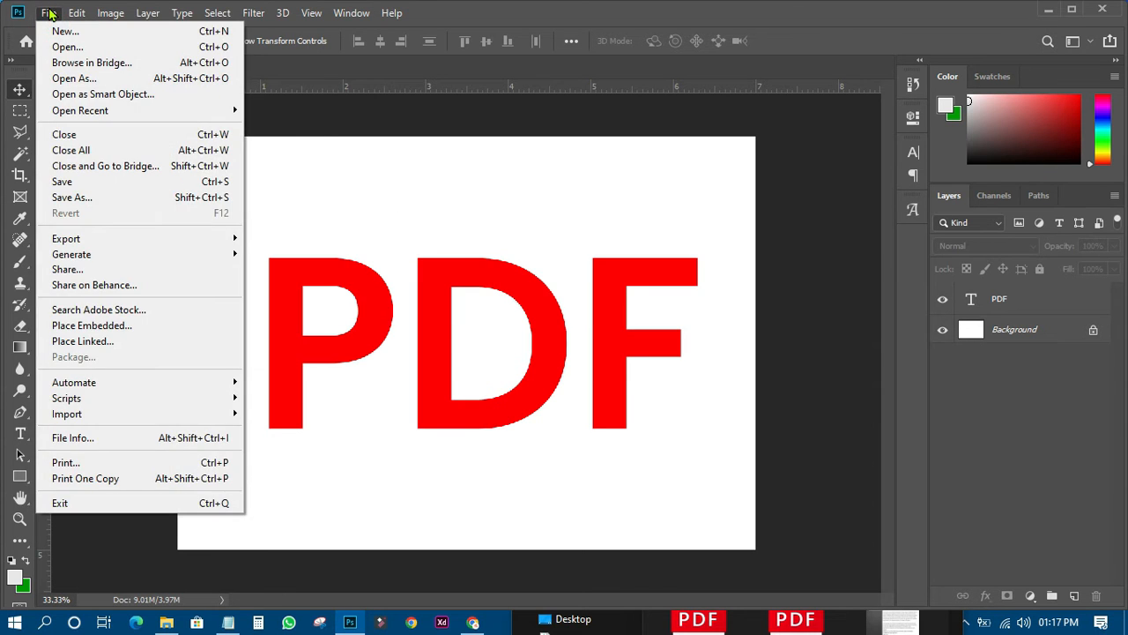
pyautogui.moveTo(74, 382)
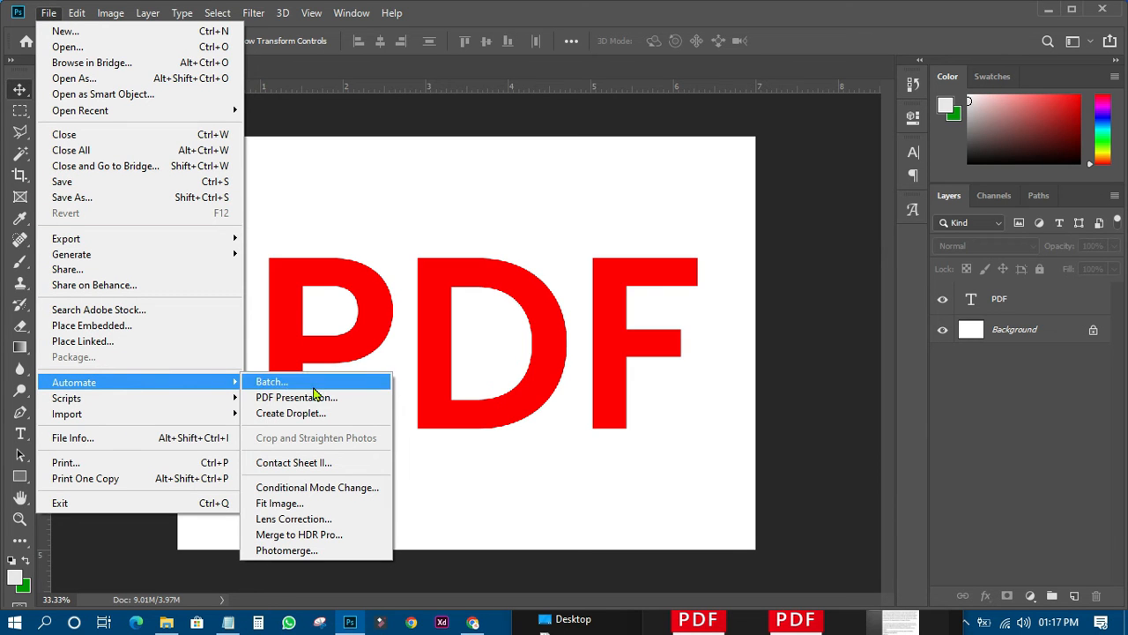
pyautogui.moveTo(297, 397)
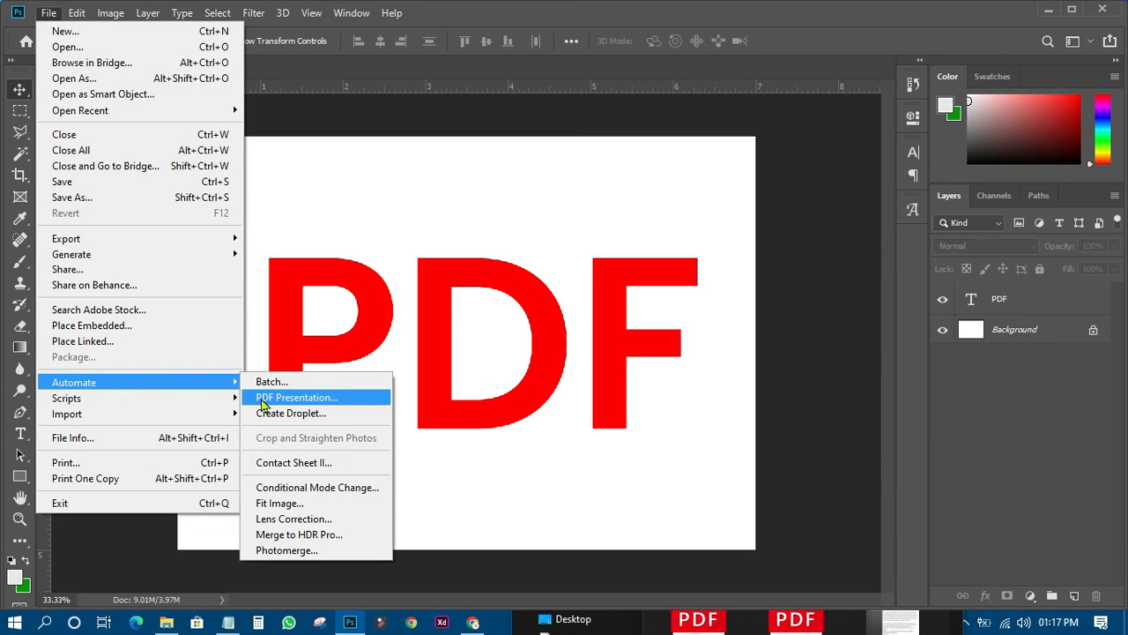
pyautogui.click(297, 397)
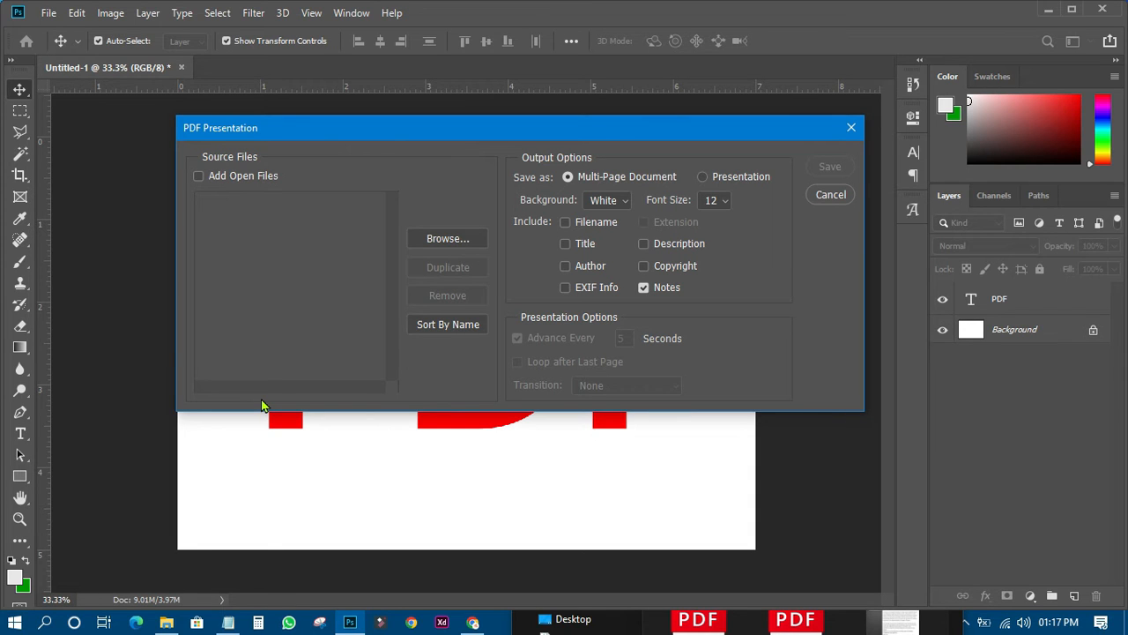
pyautogui.moveTo(267, 401)
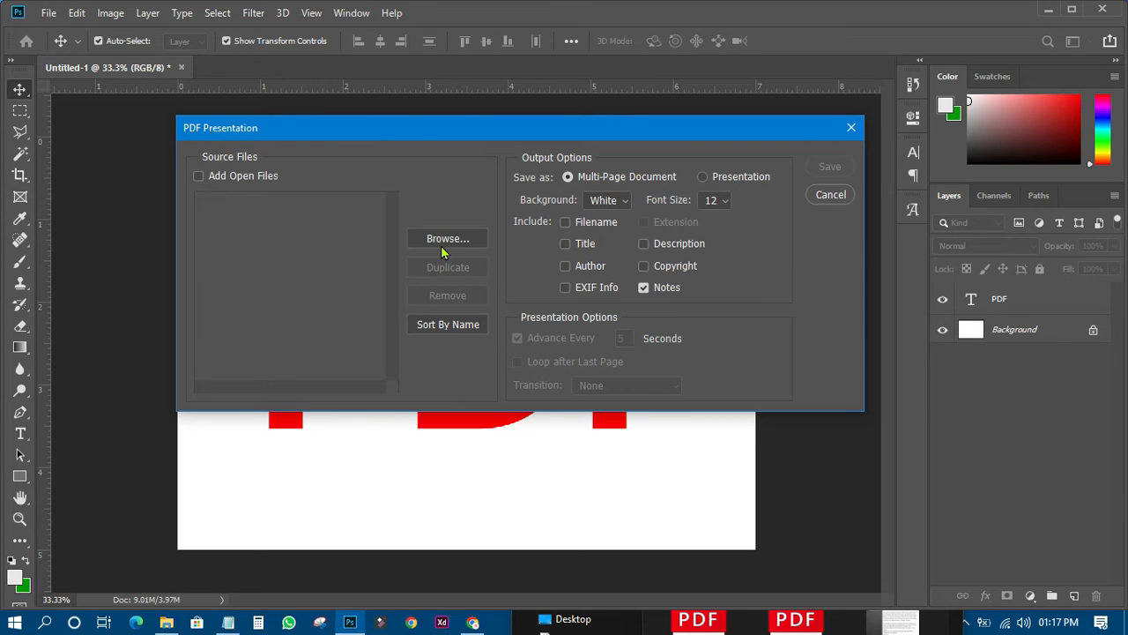
# Add COVER-LETTERG.png and COVER-LETTER-ZIPLINE-cc.png as source files for the PDF
pyautogui.click(448, 238)
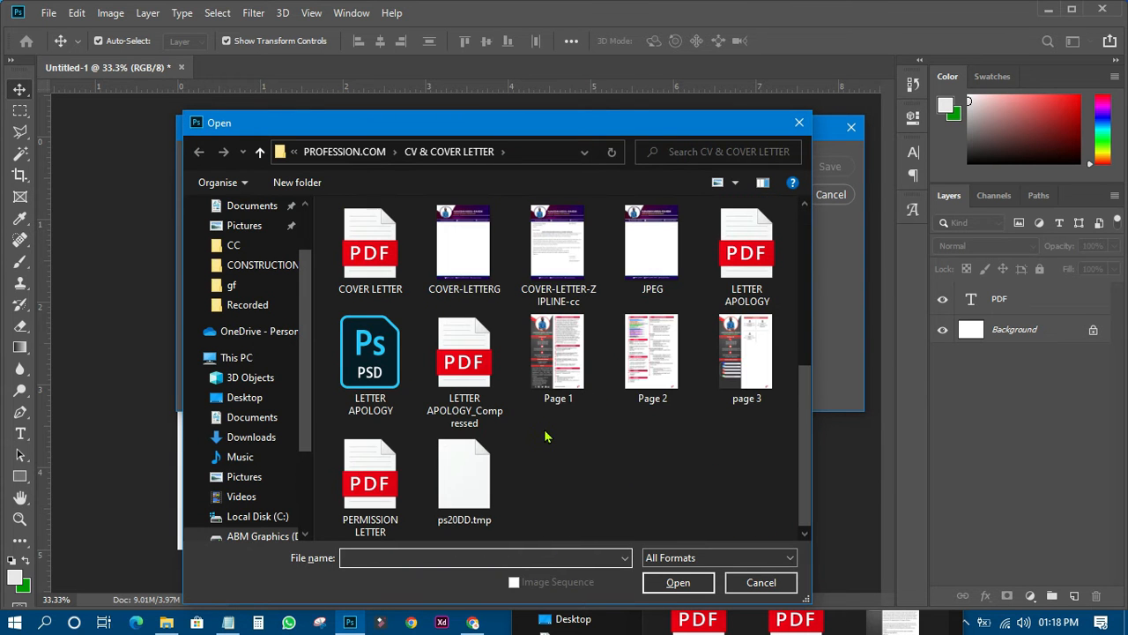
pyautogui.scroll(3)
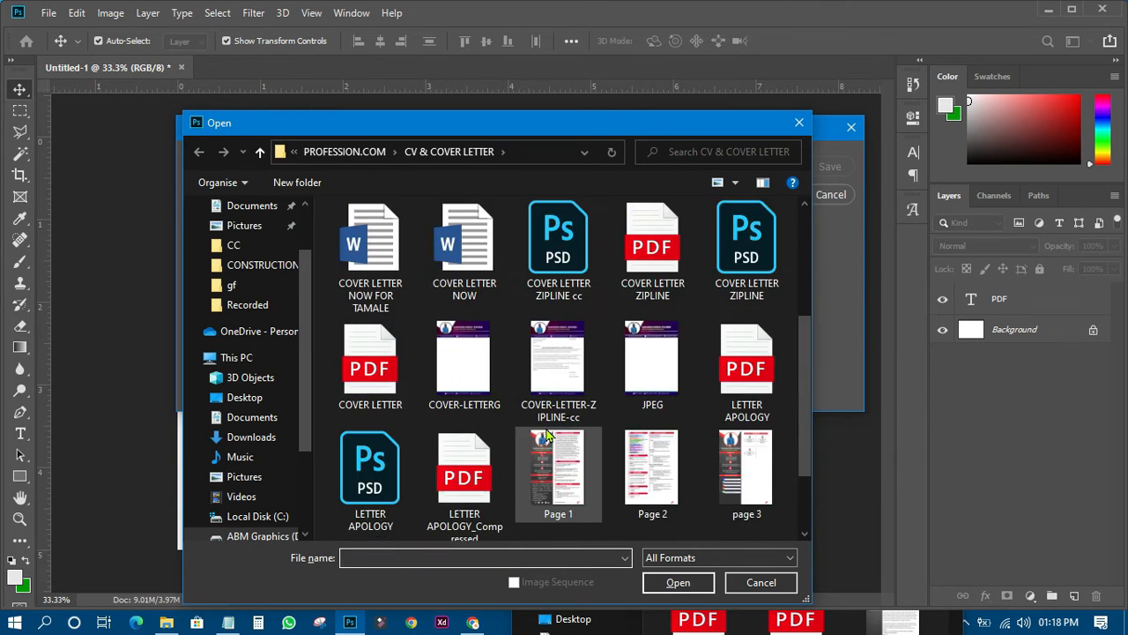
pyautogui.click(464, 361)
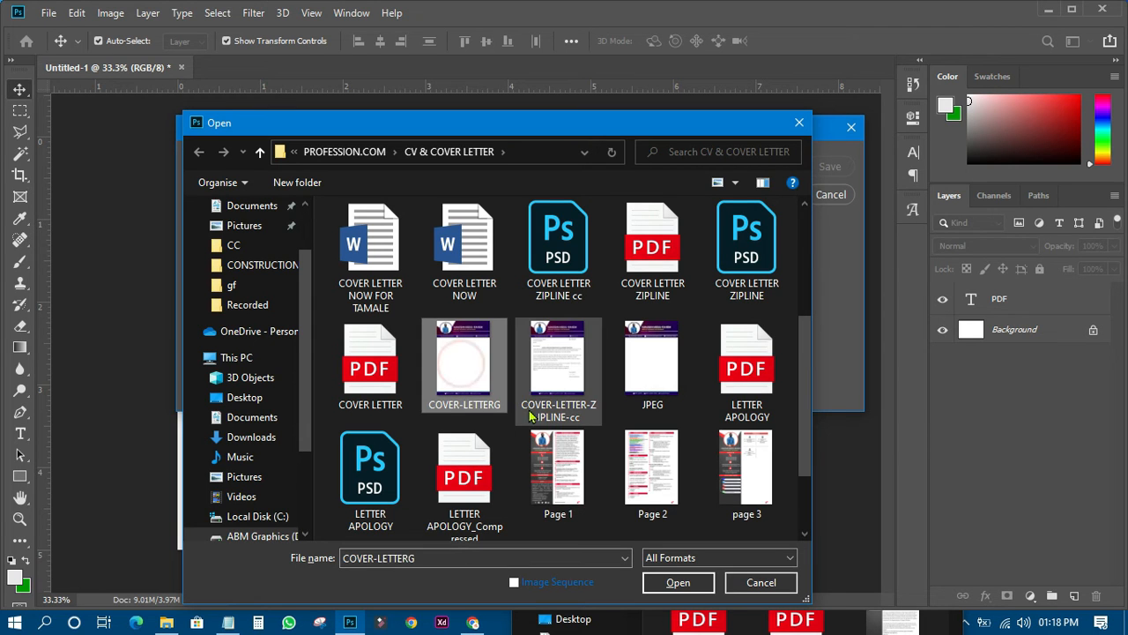
pyautogui.click(558, 366)
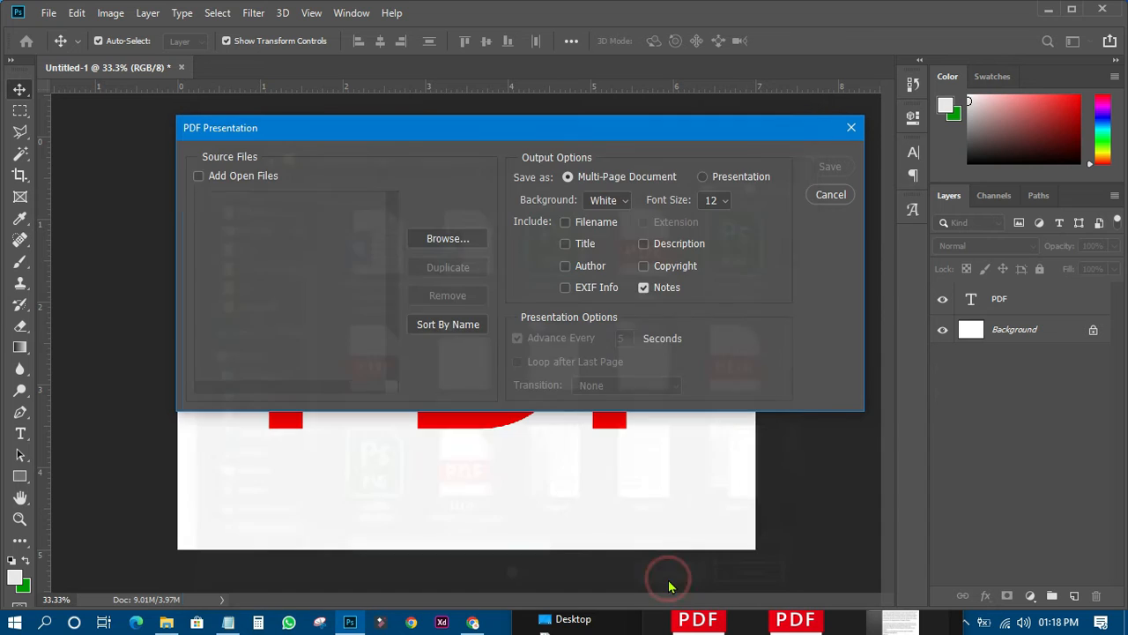
pyautogui.click(448, 238)
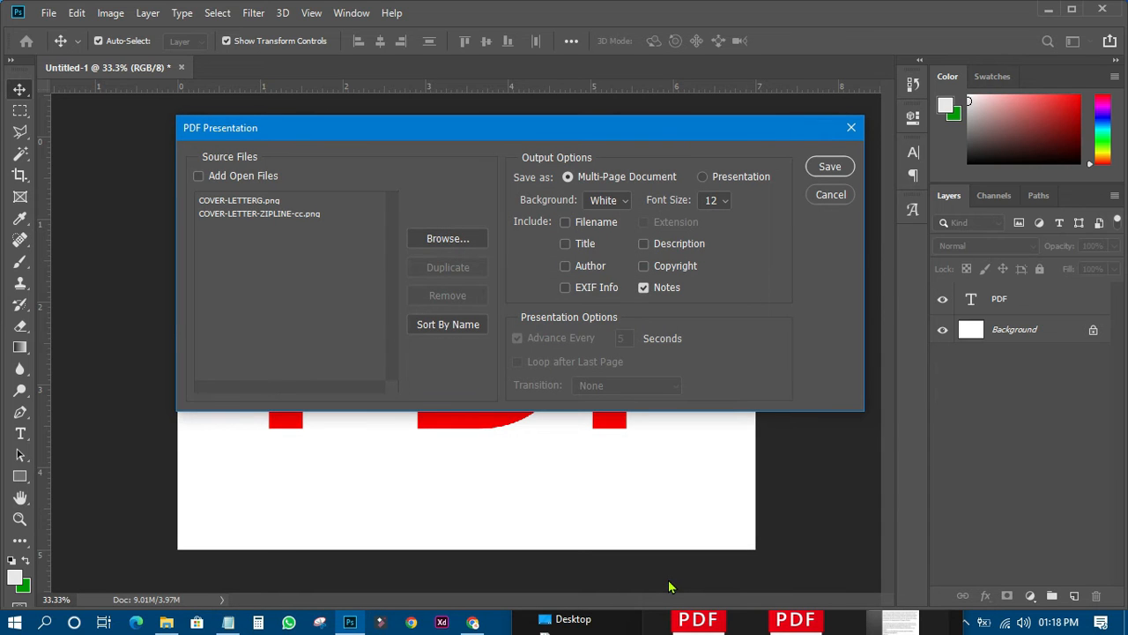
pyautogui.moveTo(543, 498)
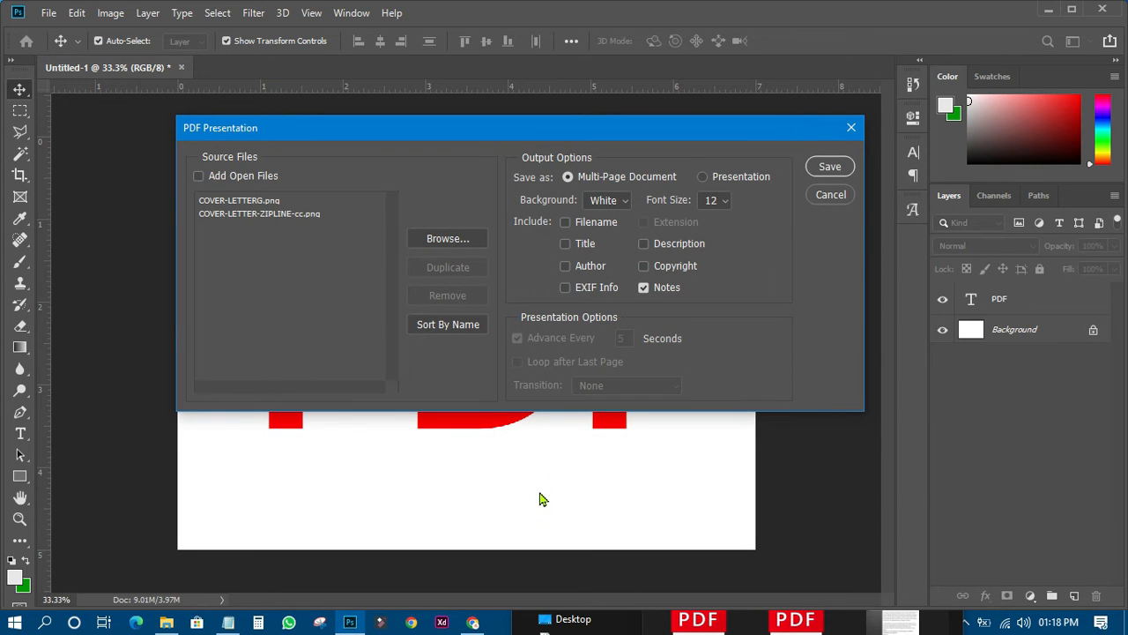
pyautogui.moveTo(457, 353)
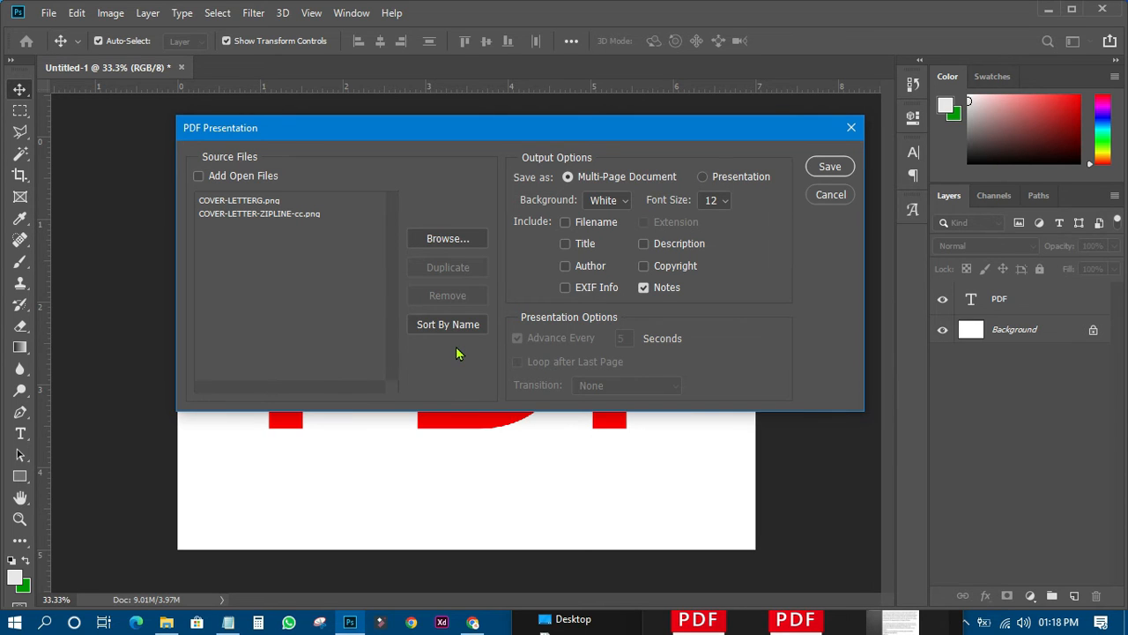
pyautogui.moveTo(251, 209)
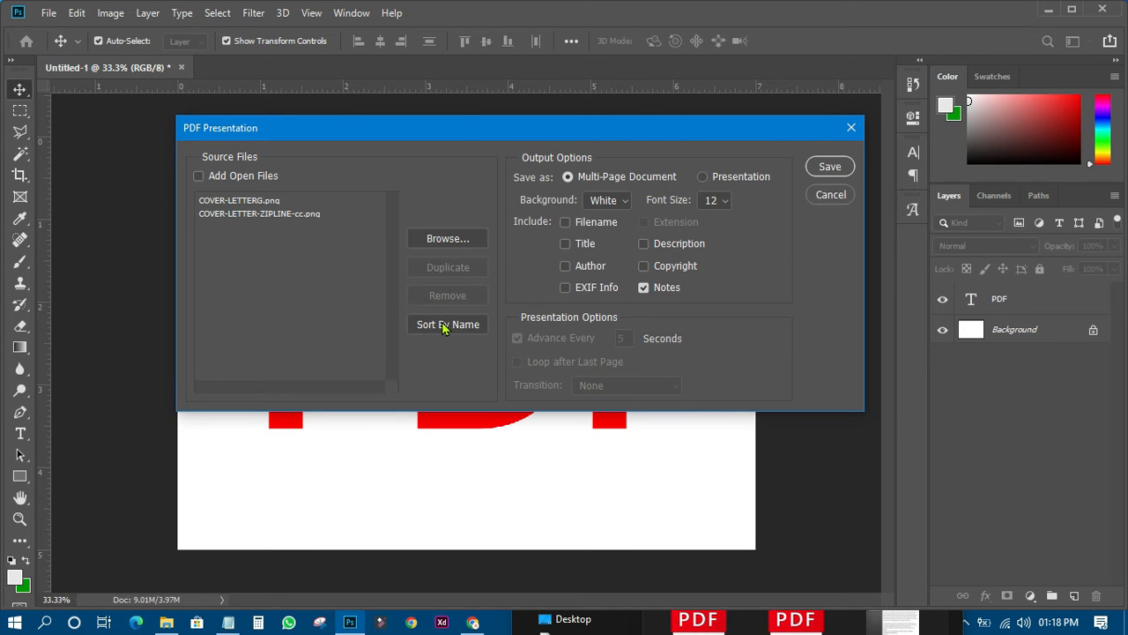
pyautogui.moveTo(544, 181)
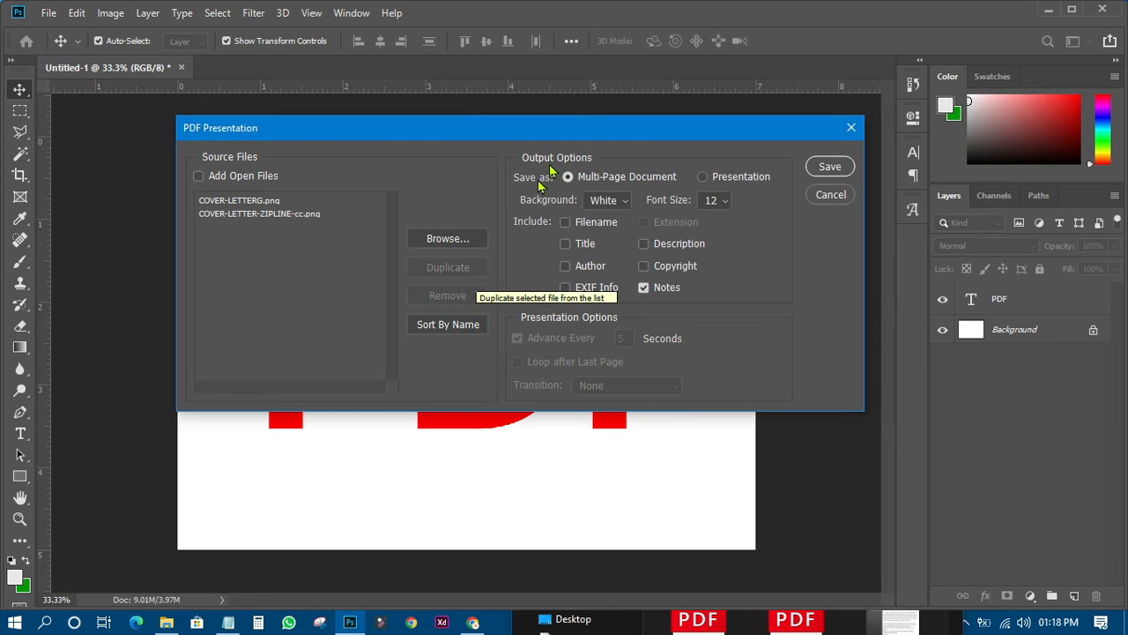
pyautogui.moveTo(657, 182)
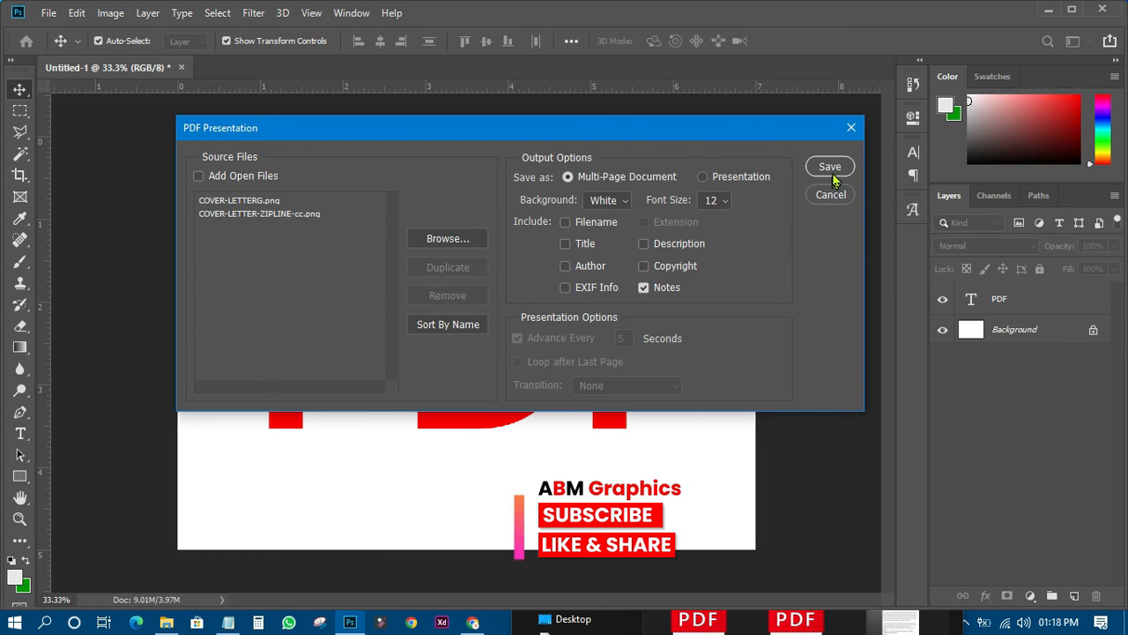
# Save the presentation to the Desktop as 'MY DOCUMENTS'
pyautogui.click(829, 167)
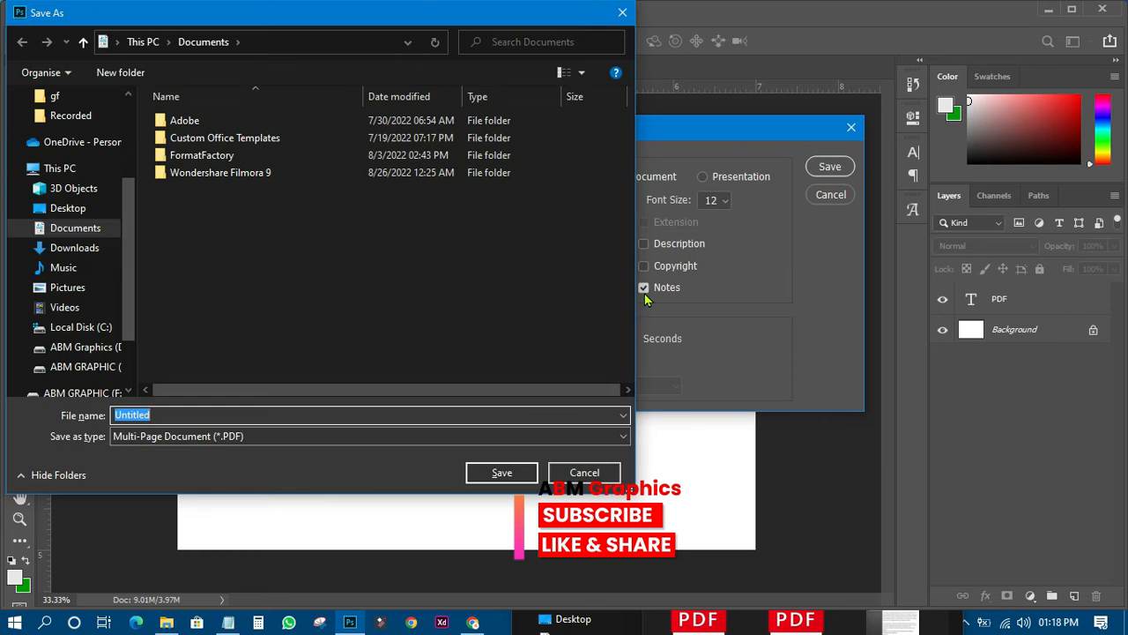
pyautogui.click(68, 207)
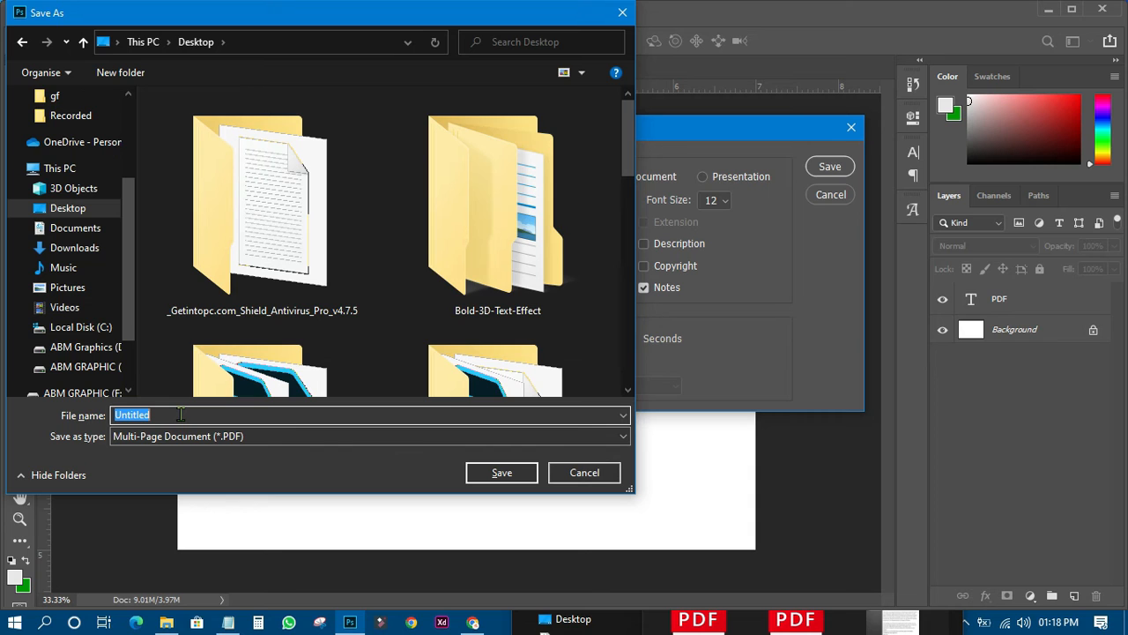
pyautogui.write('MY DOCUMENTS')
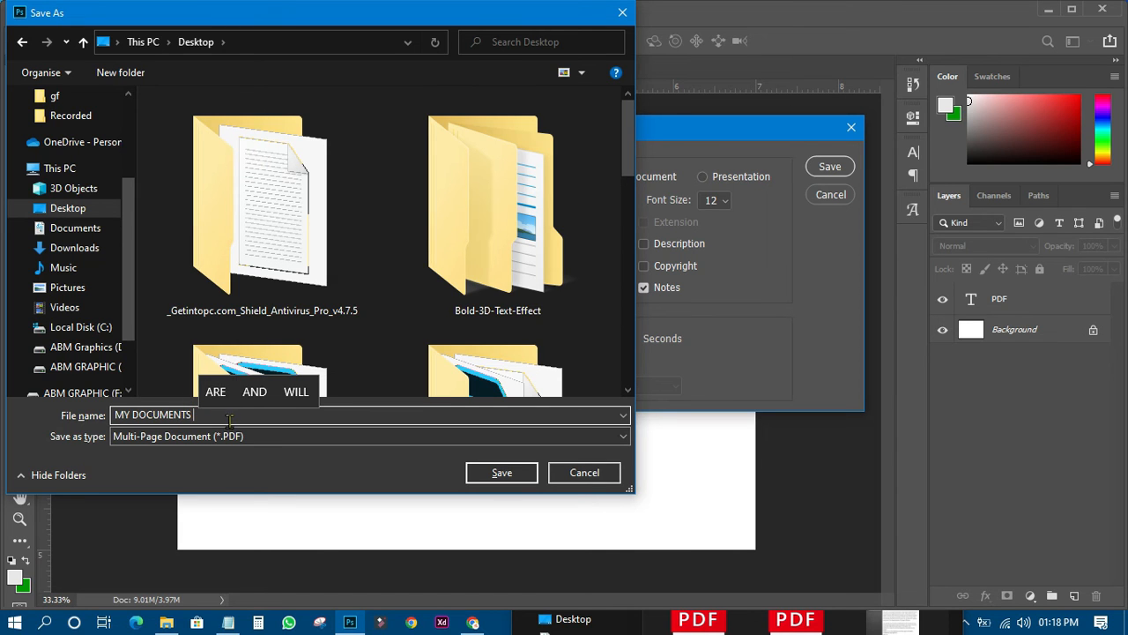
pyautogui.moveTo(333, 477)
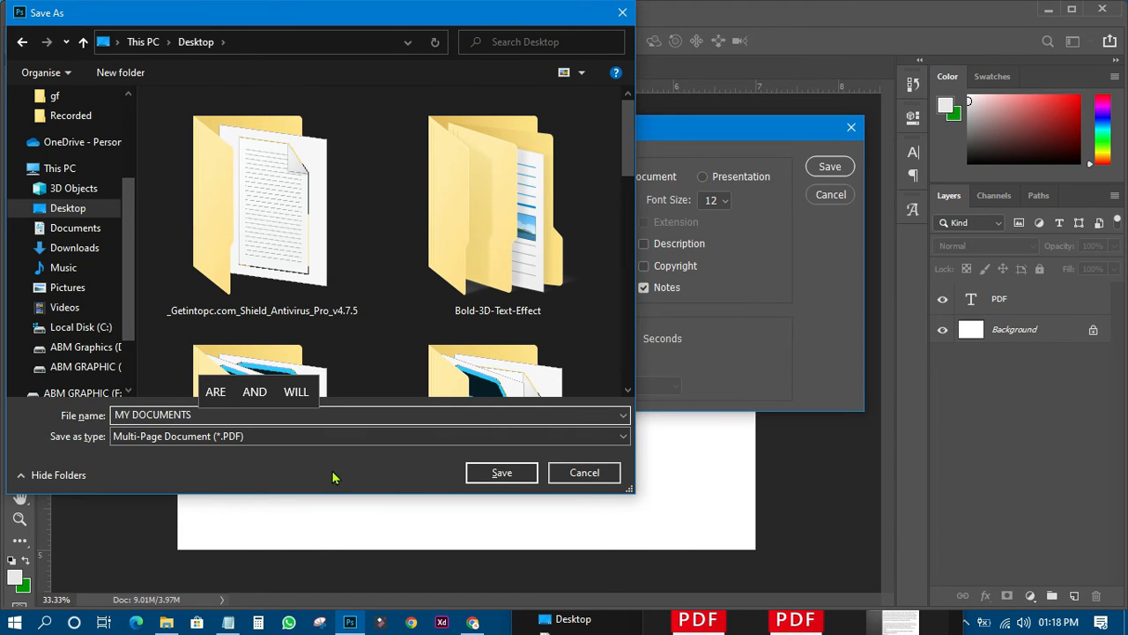
pyautogui.click(500, 472)
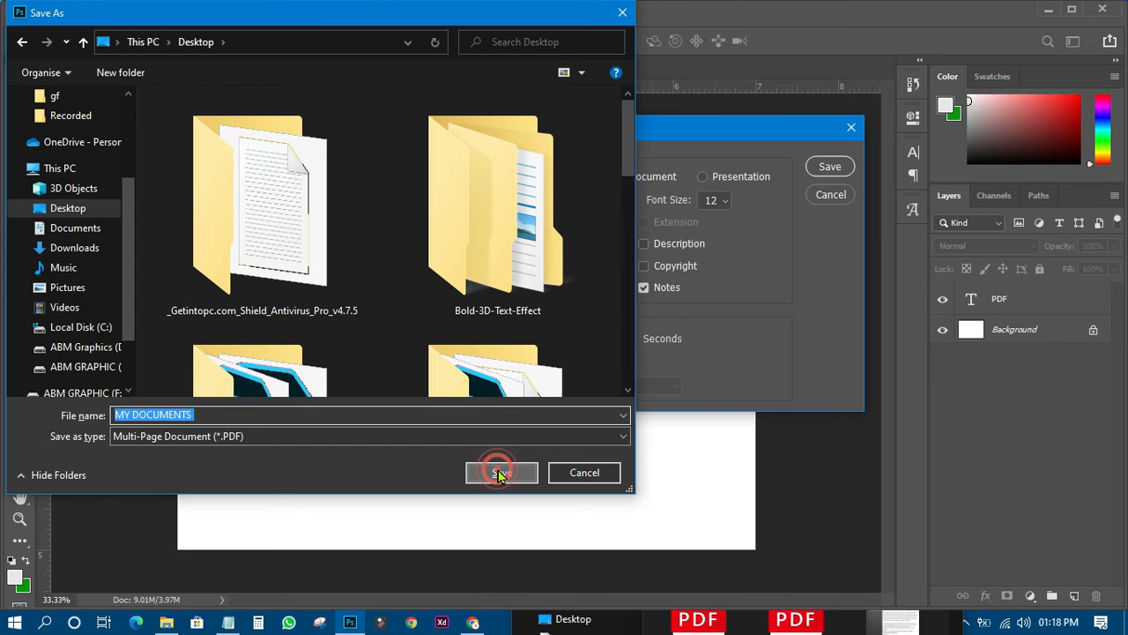
pyautogui.click(500, 473)
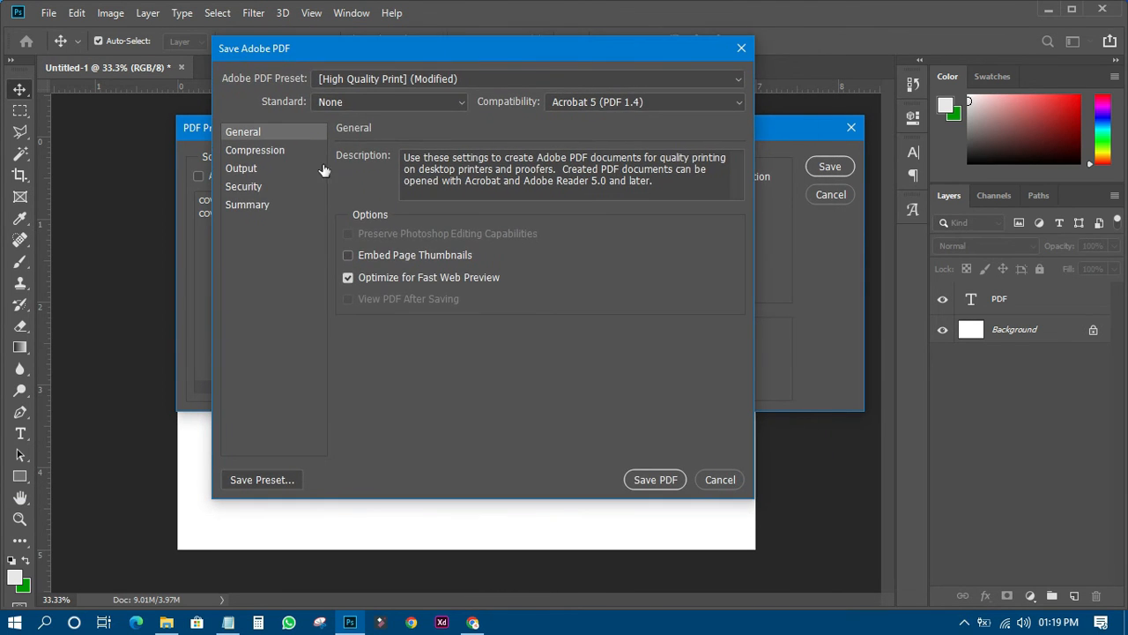
# Review the Security and Summary panels, then save the PDF with High Quality Print
pyautogui.click(244, 186)
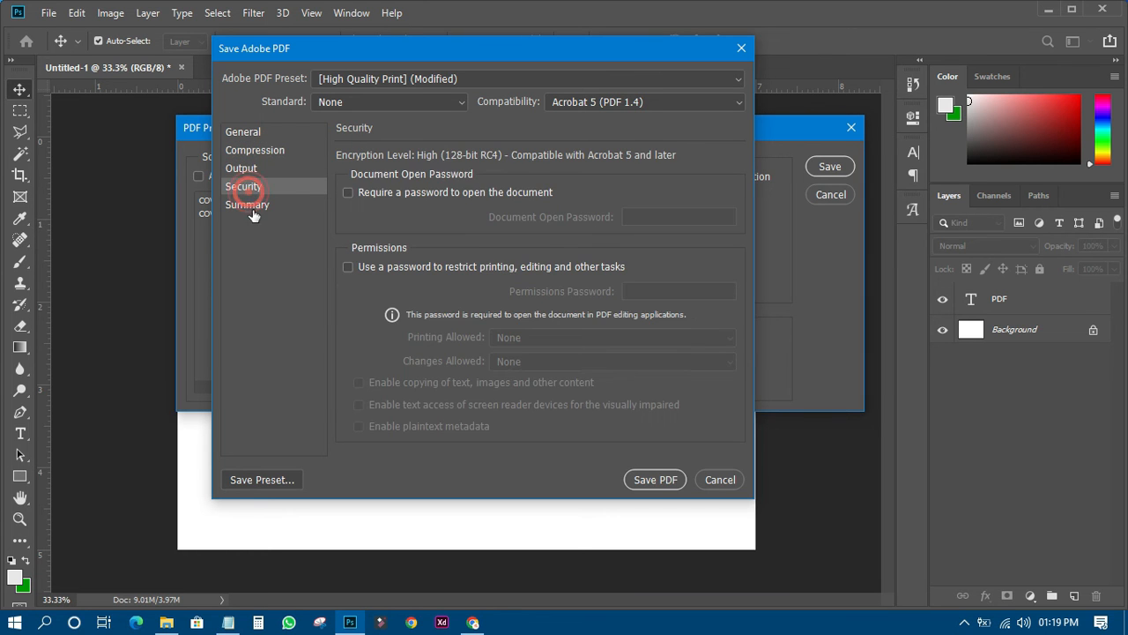
pyautogui.click(248, 203)
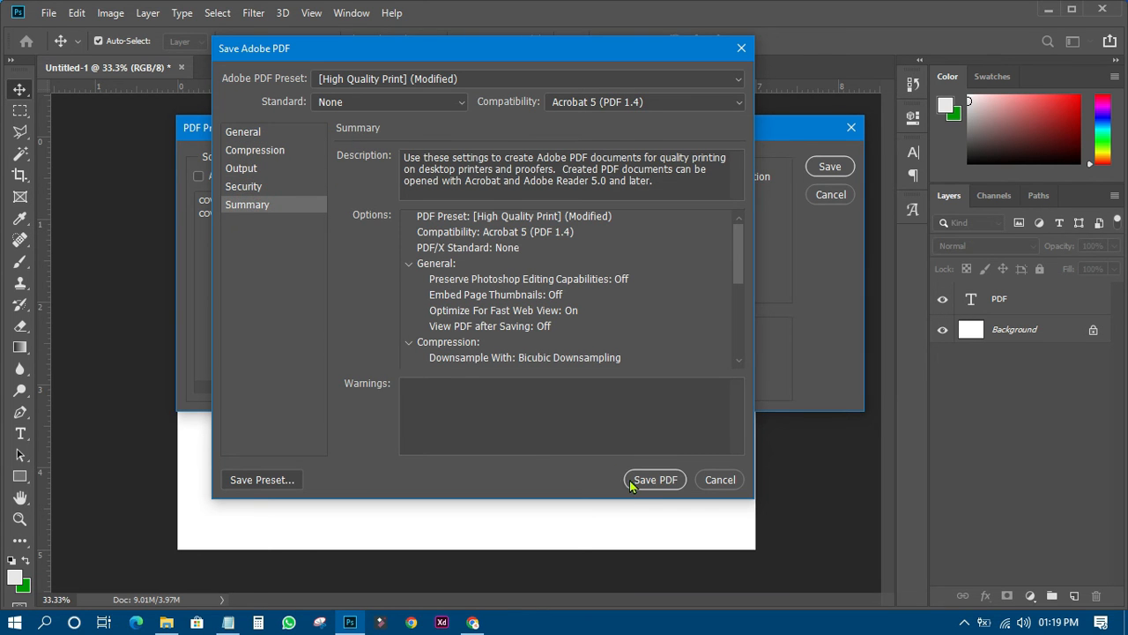
pyautogui.click(655, 478)
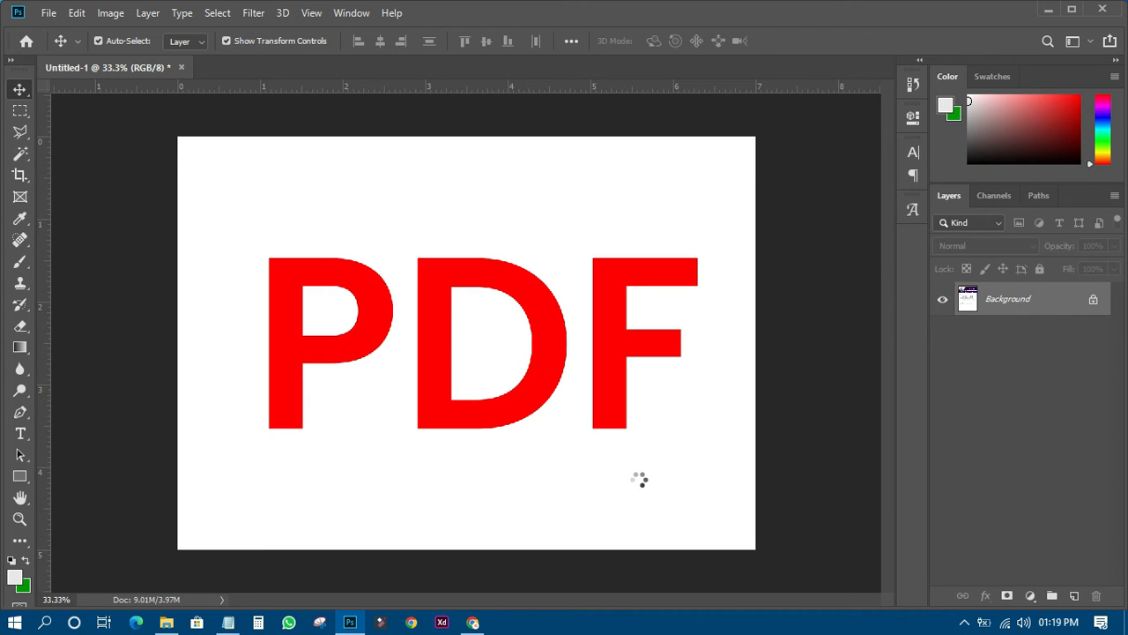
# Once the PDF finishes processing, minimize Photoshop to reveal the MY DOCUMENTS file
pyautogui.click(282, 67)
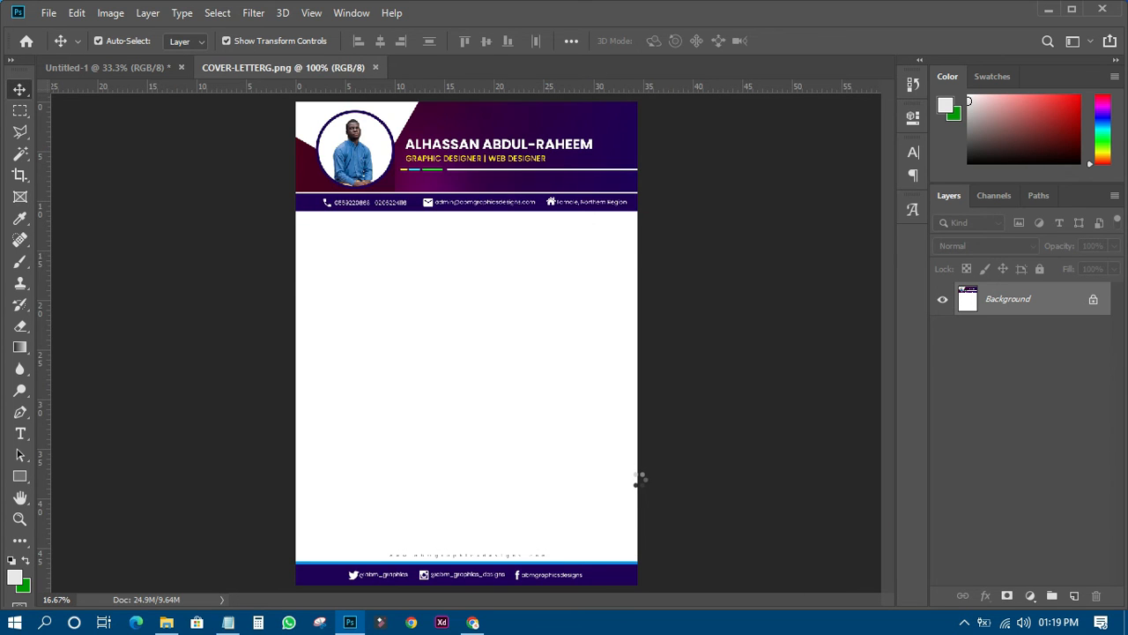
pyautogui.click(375, 67)
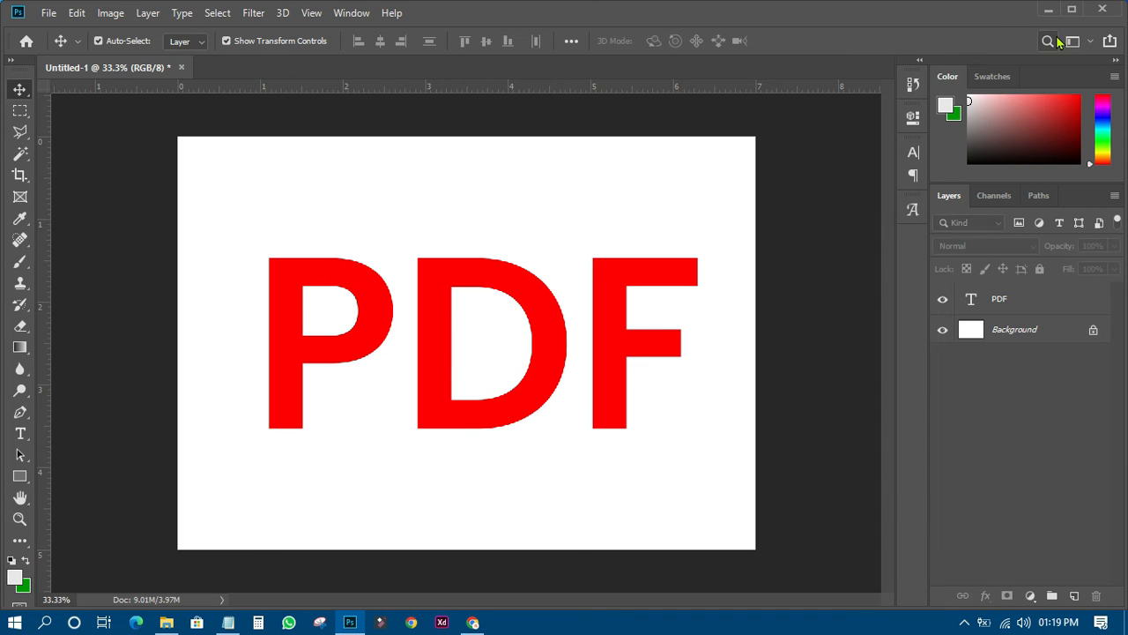
pyautogui.click(1048, 10)
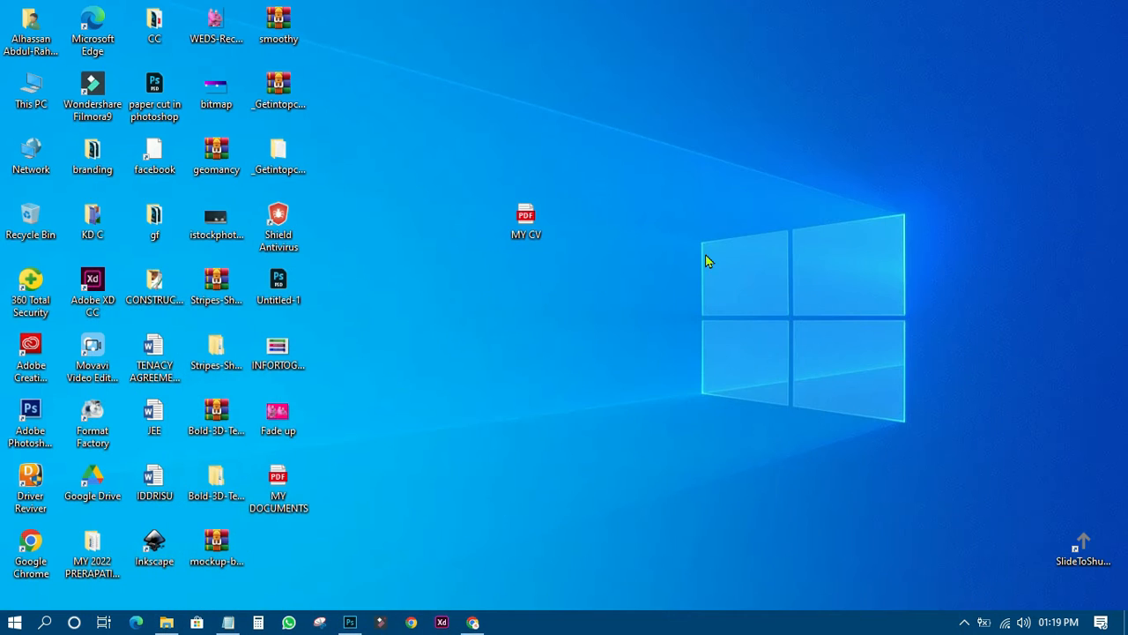
# Open the MY DOCUMENTS desktop icon's context menu to launch it in Google Chrome
pyautogui.rightClick(278, 483)
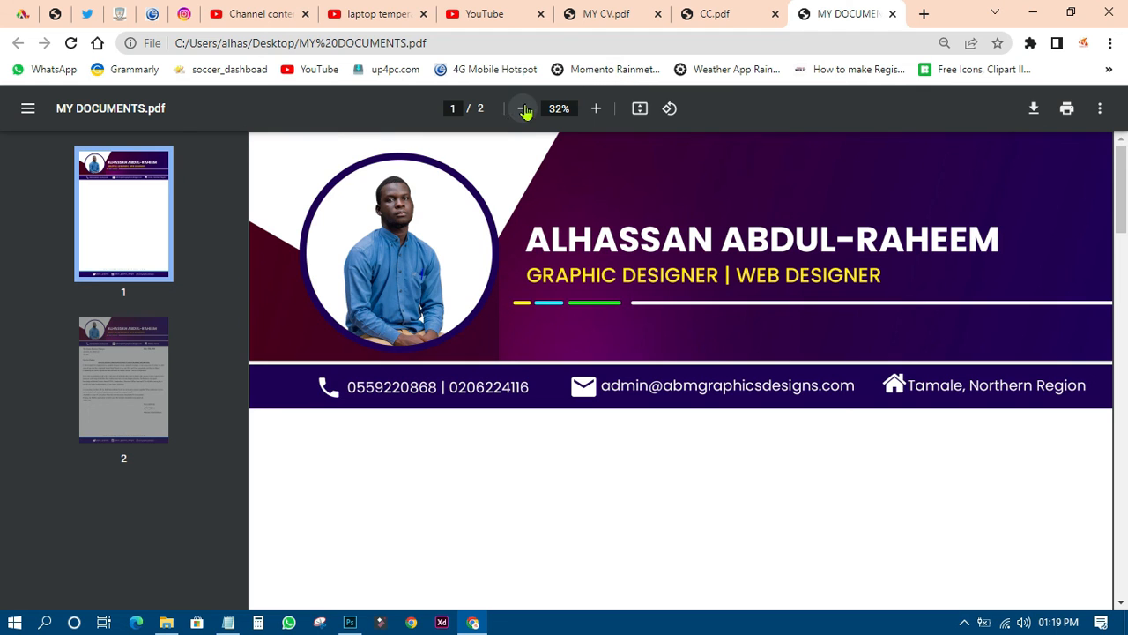
# Zoom out in Chrome's PDF viewer and scroll through both cover-letter pages
pyautogui.click(523, 108)
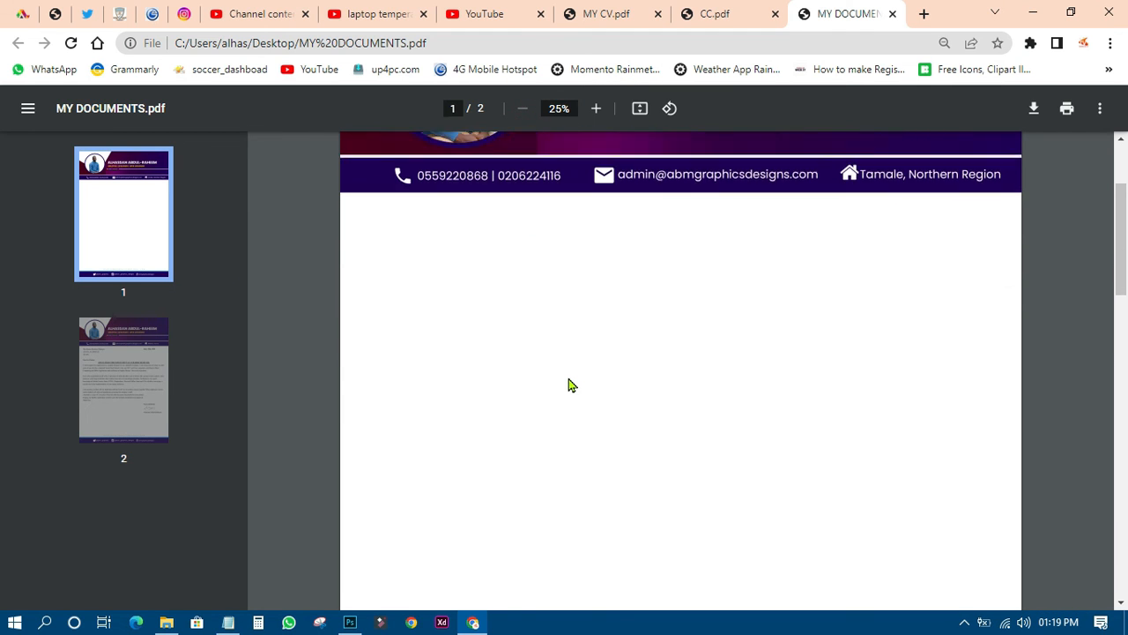
pyautogui.scroll(-3)
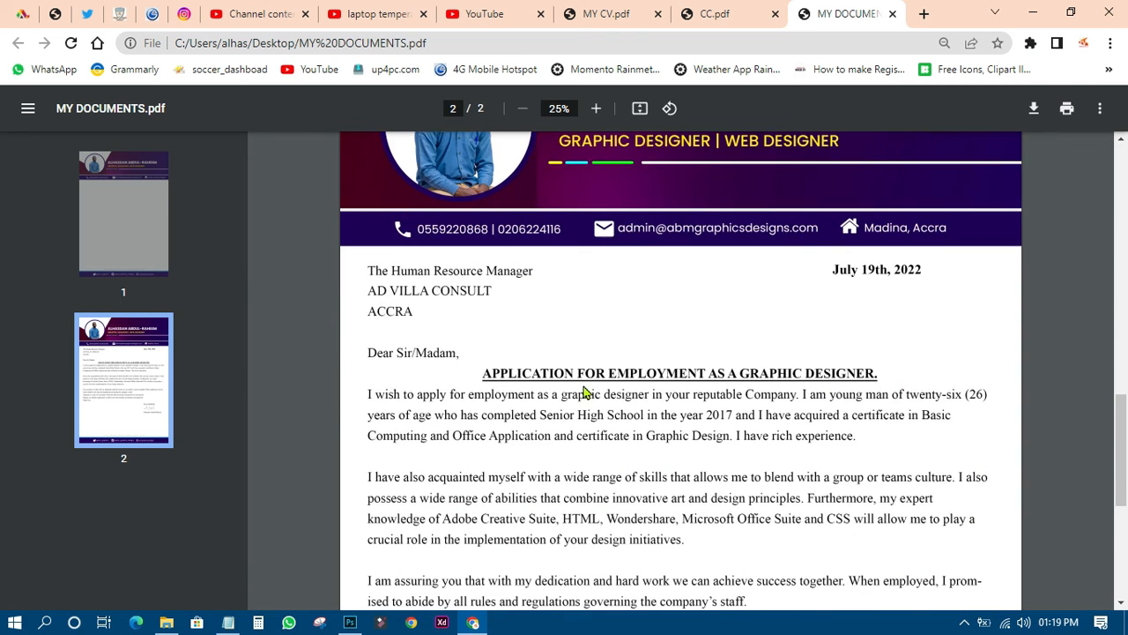
pyautogui.scroll(3)
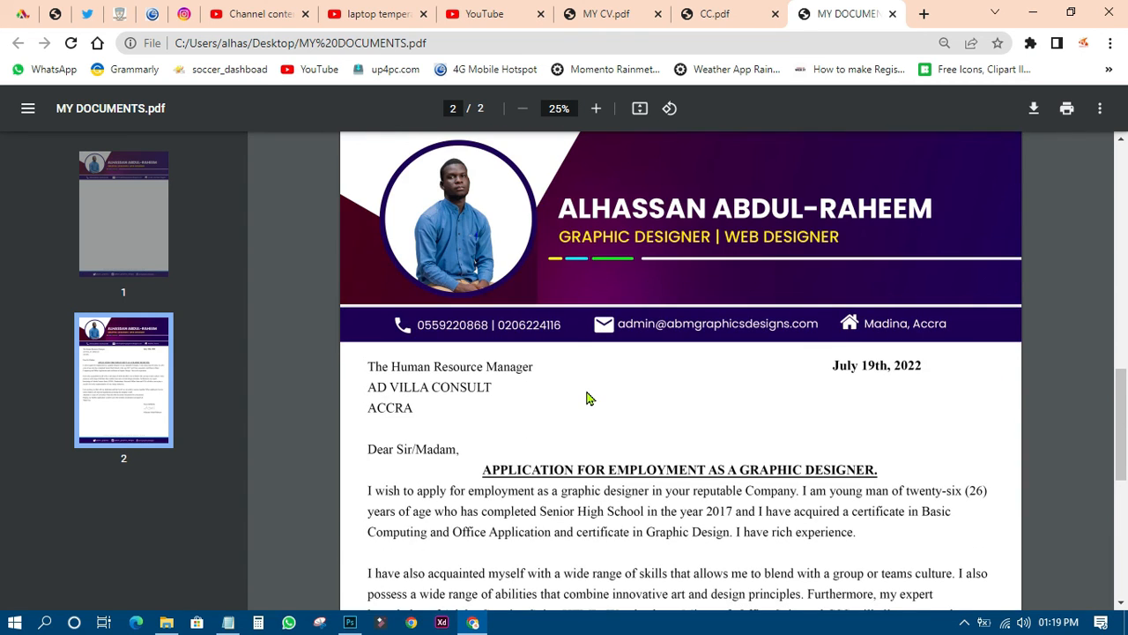
pyautogui.scroll(3)
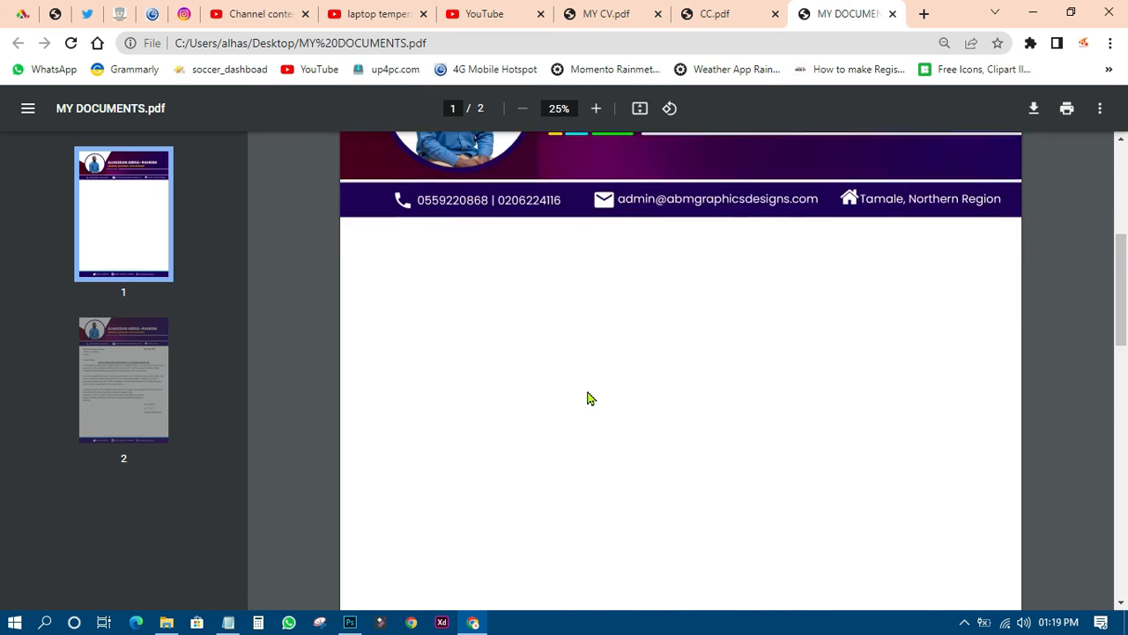
pyautogui.scroll(-3)
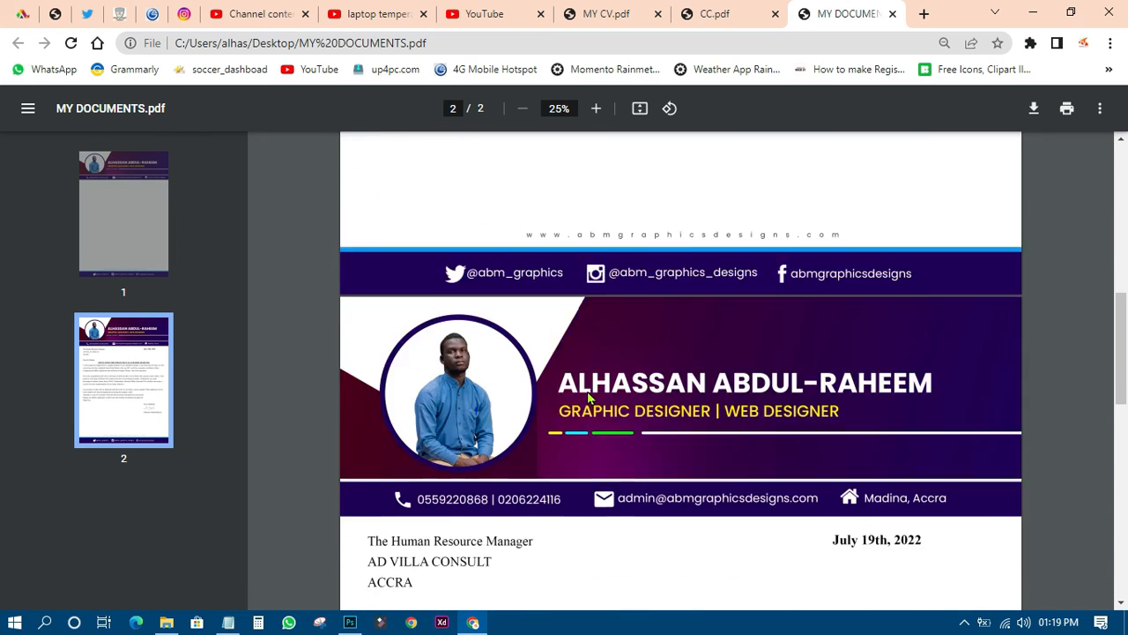
pyautogui.scroll(3)
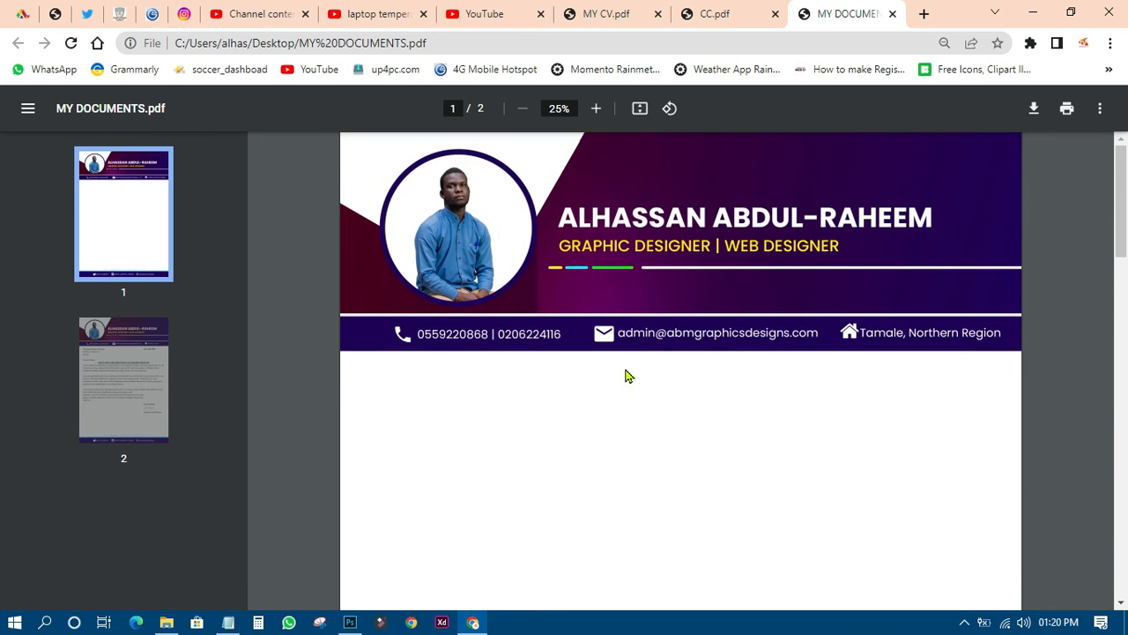
pyautogui.moveTo(696, 396)
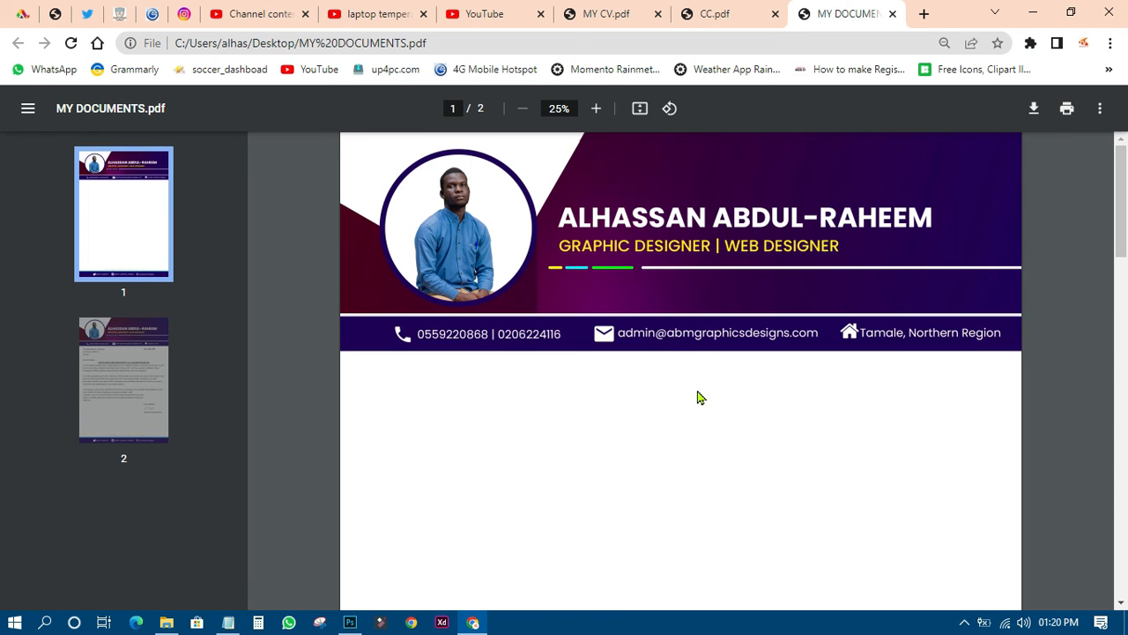